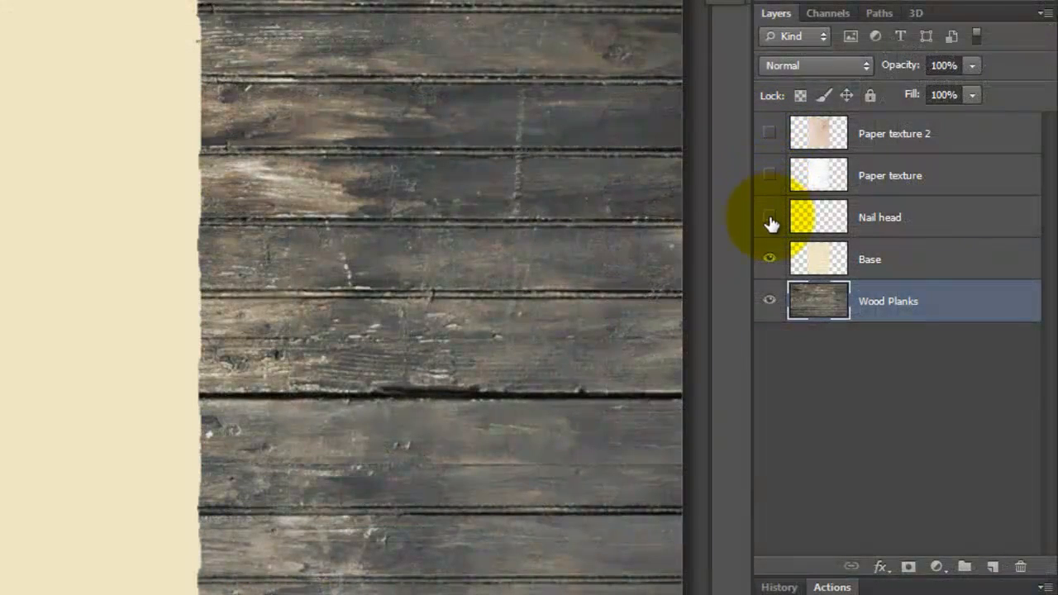
Burn the Base paper's edges using a soft 200 px Burn brush on Highlights at 63%
{"action": "left_click", "coordinate": [869, 259]}
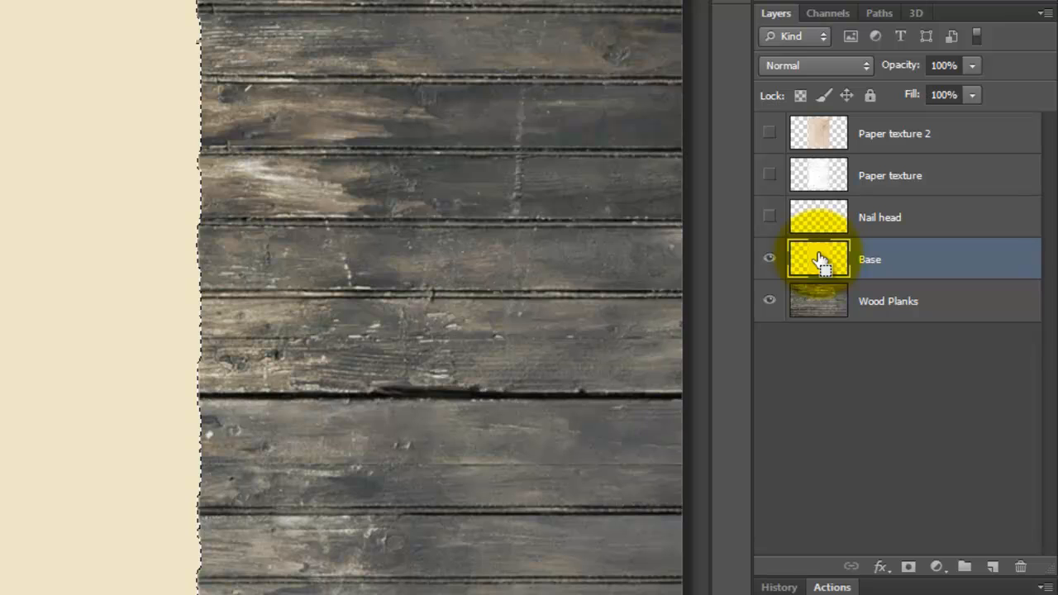
{"action": "key", "text": "ctrl+h"}
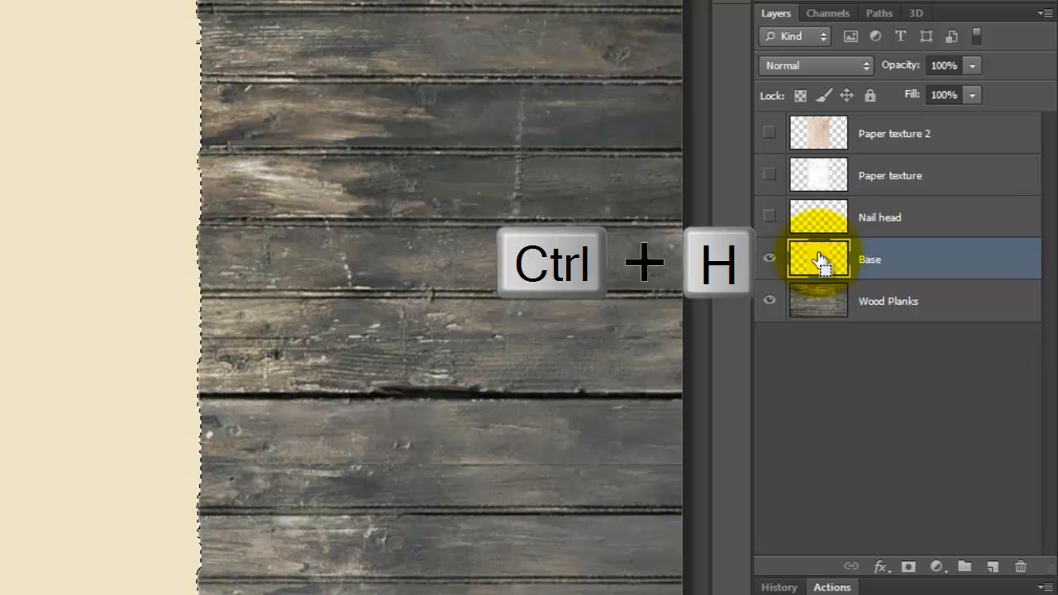
{"action": "key", "text": "ctrl+h"}
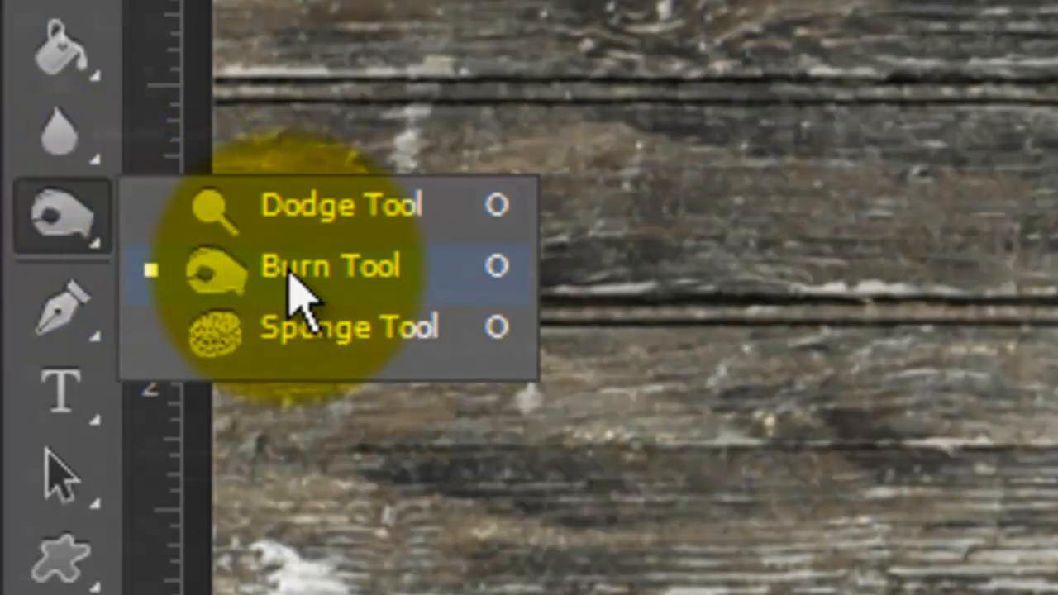
{"action": "left_click", "coordinate": [330, 267]}
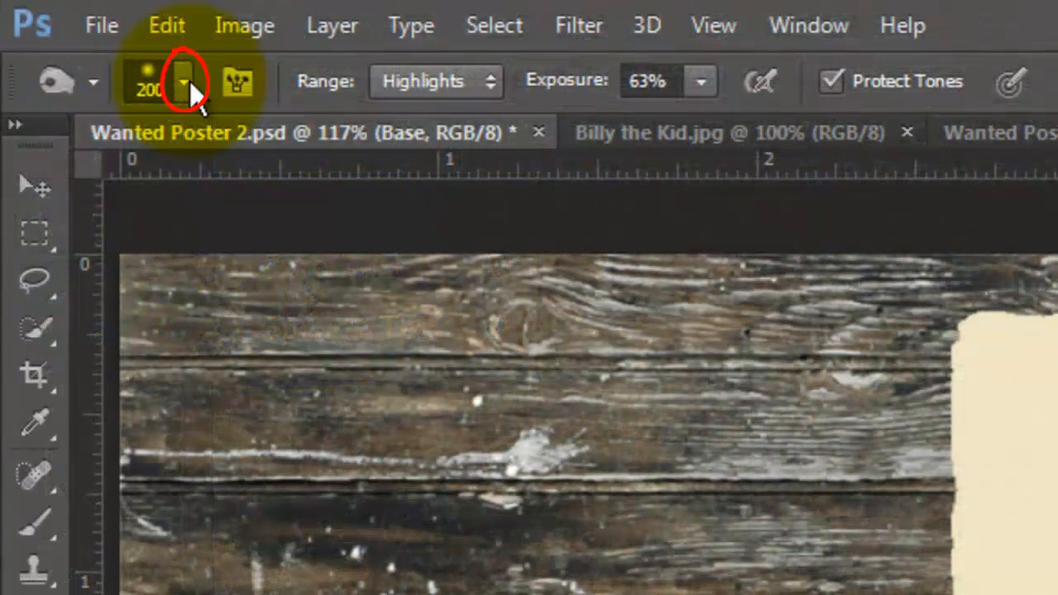
{"action": "left_click", "coordinate": [183, 81]}
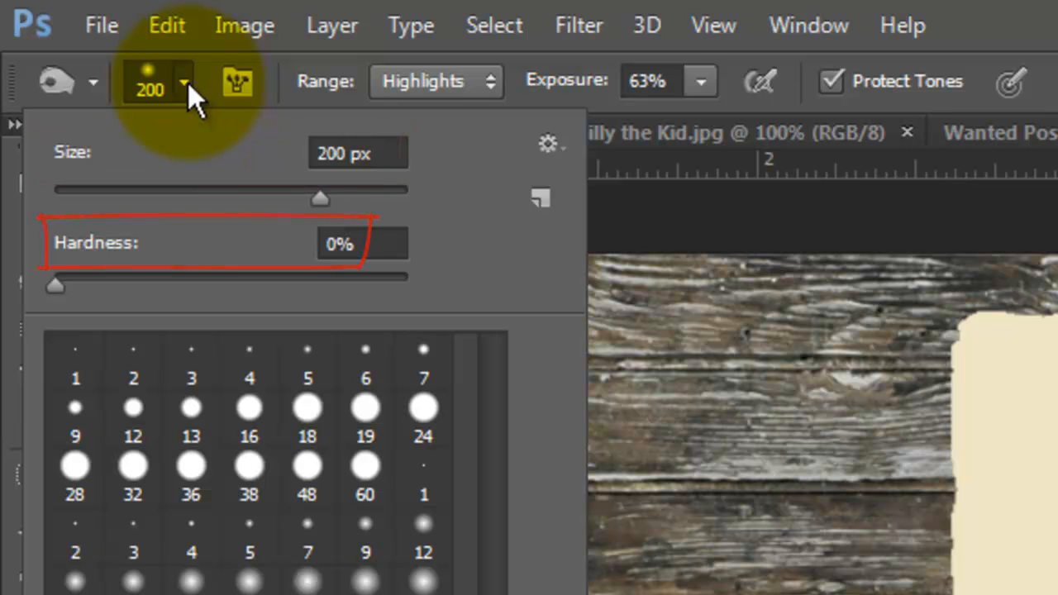
{"action": "left_click", "coordinate": [185, 86]}
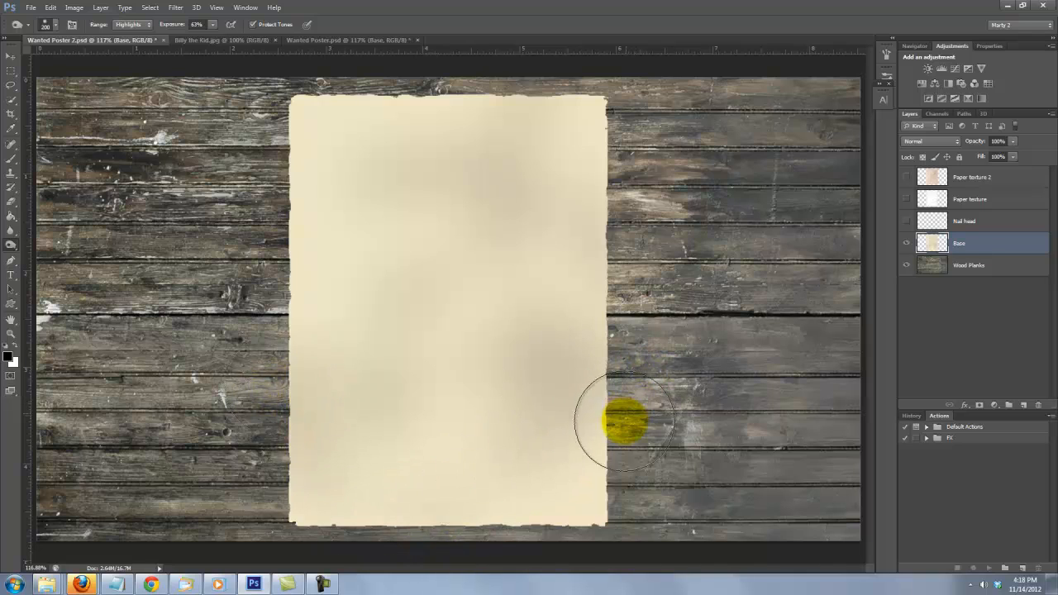
{"action": "left_click_drag", "start_coordinate": [624, 420], "coordinate": [378, 131]}
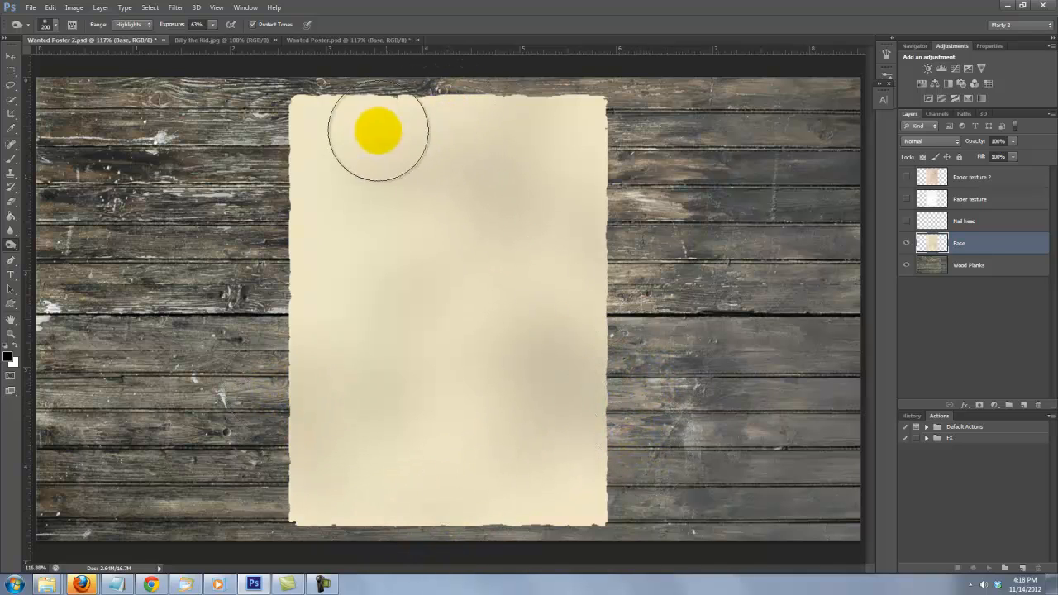
{"action": "key", "text": "ctrl+d"}
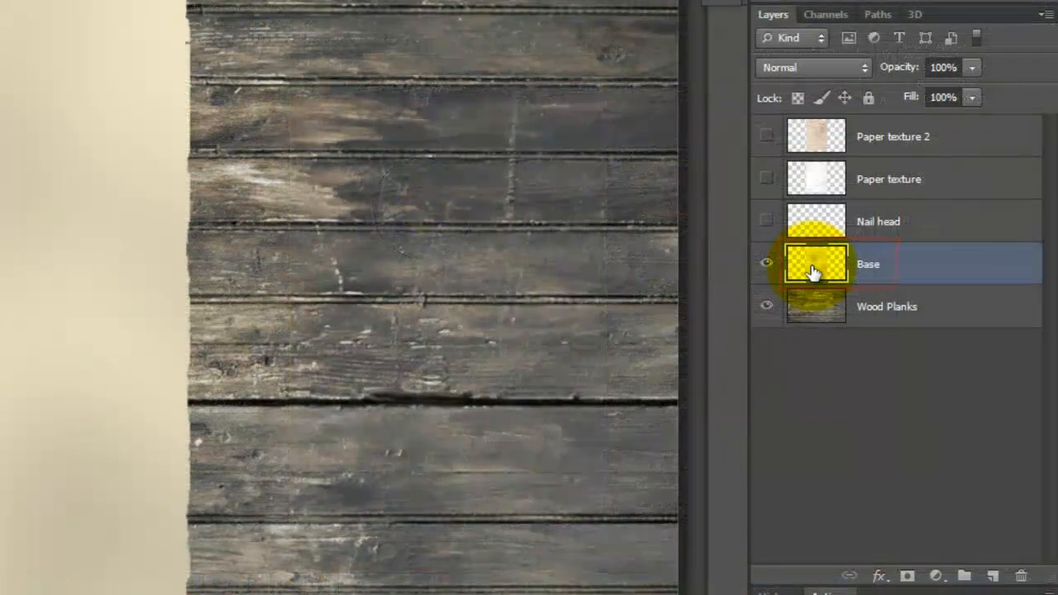
Give Base a black Color Burn inner glow and a 47% opacity drop shadow
{"action": "double_click", "coordinate": [816, 263]}
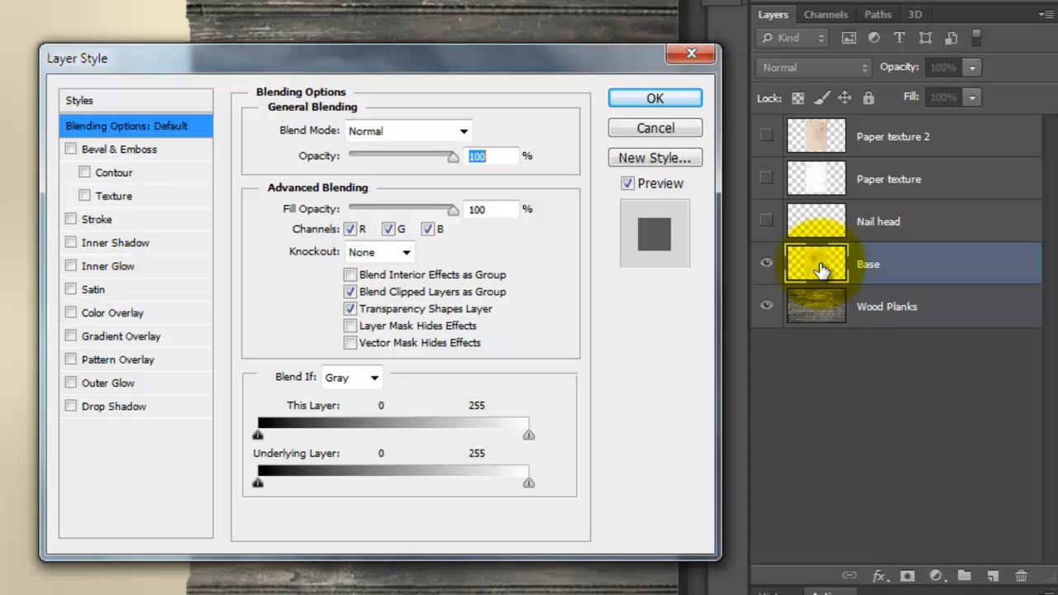
{"action": "left_click", "coordinate": [108, 266]}
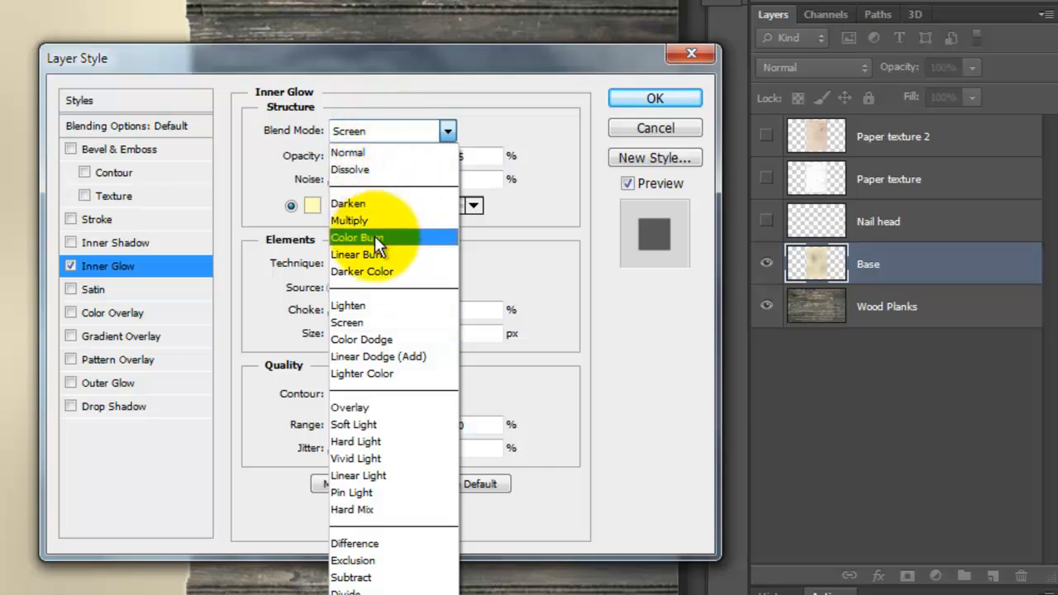
{"action": "left_click", "coordinate": [356, 237]}
{"action": "type", "text": "60"}
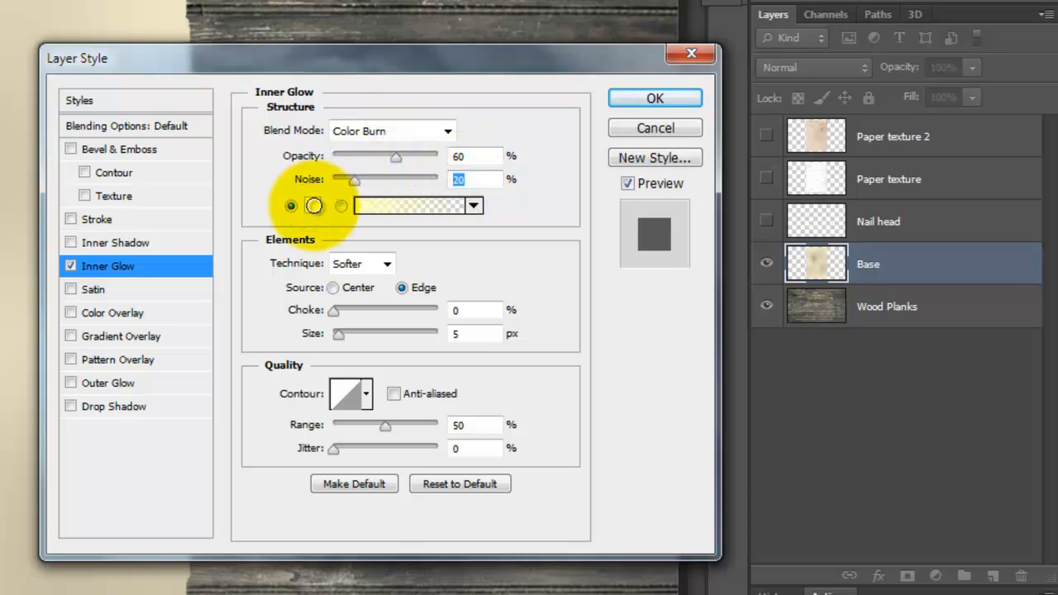
{"action": "left_click", "coordinate": [411, 205]}
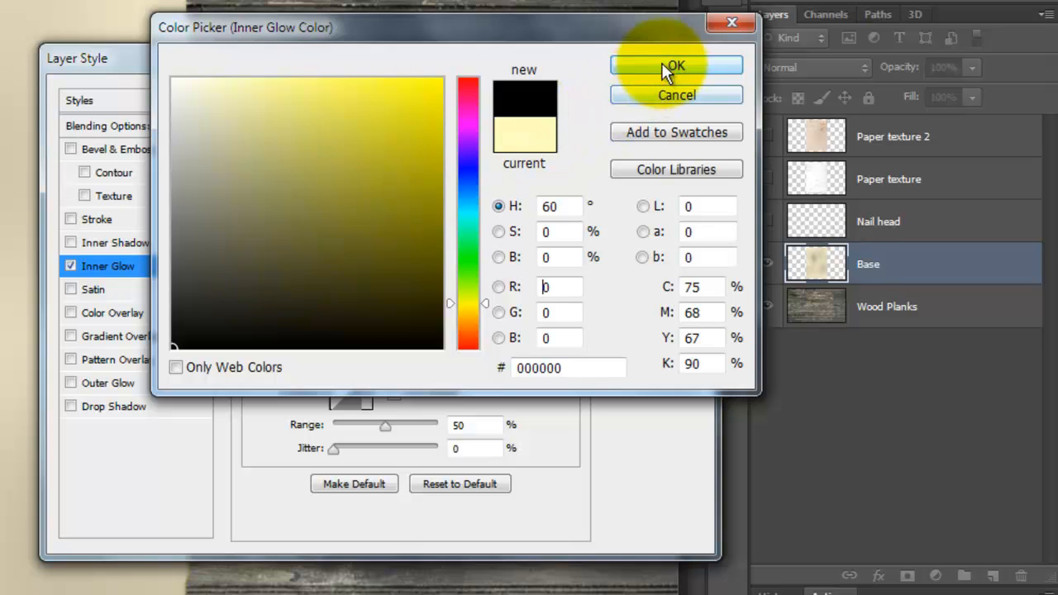
{"action": "left_click", "coordinate": [676, 66]}
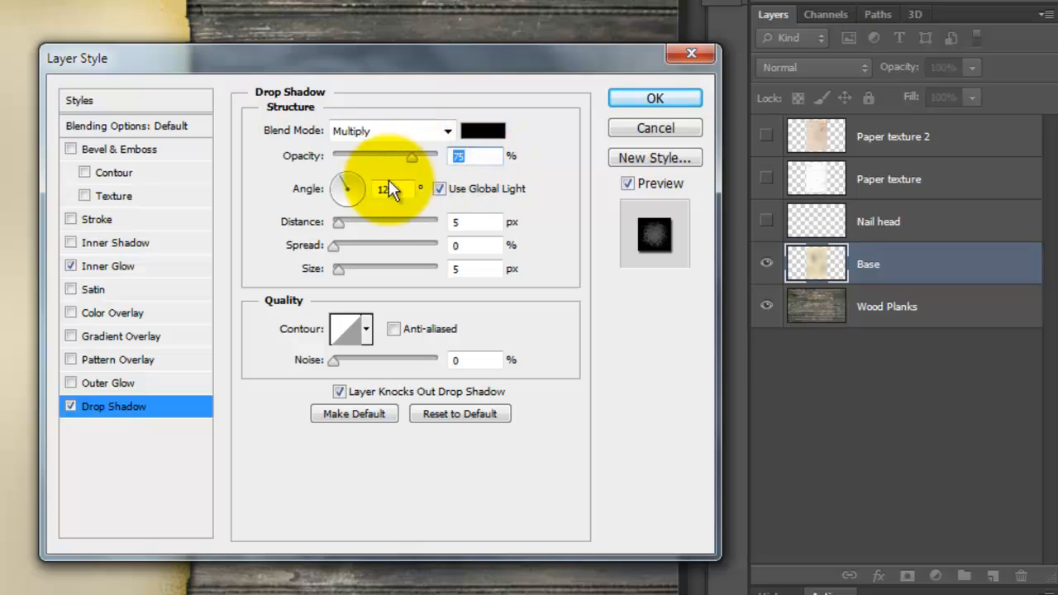
{"action": "left_click_drag", "start_coordinate": [347, 178], "coordinate": [355, 203]}
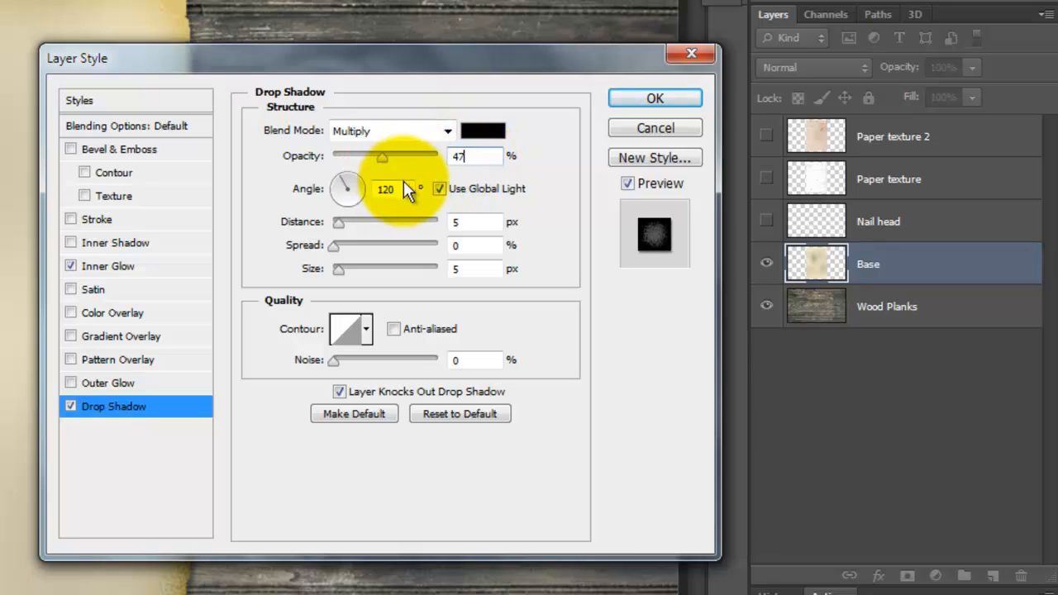
{"action": "left_click", "coordinate": [476, 221]}
{"action": "type", "text": "6"}
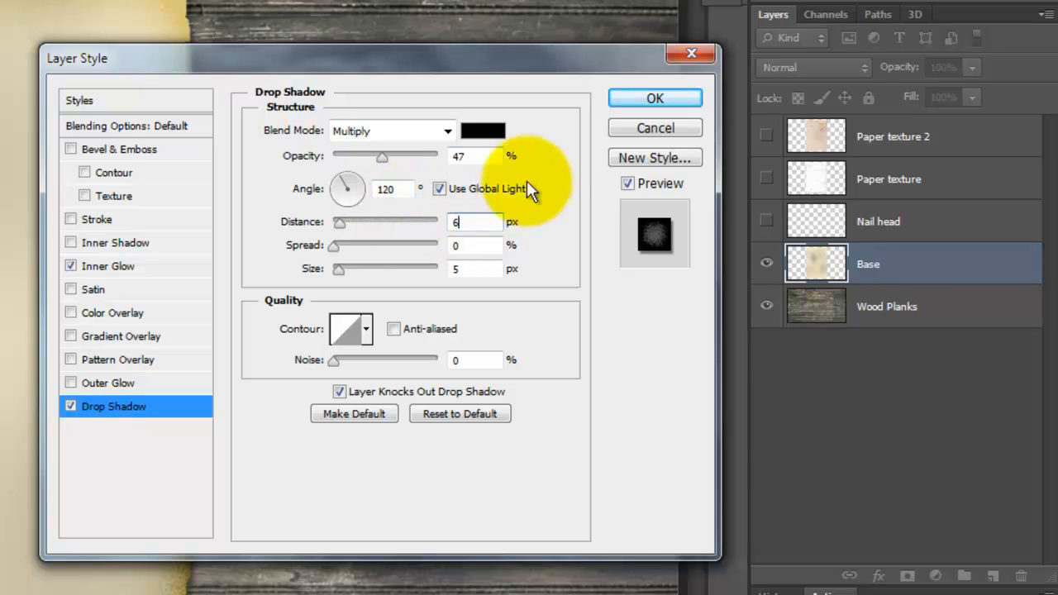
Apply the Base layer styles and show Paper texture blended as Linear Burn
{"action": "left_click", "coordinate": [654, 98]}
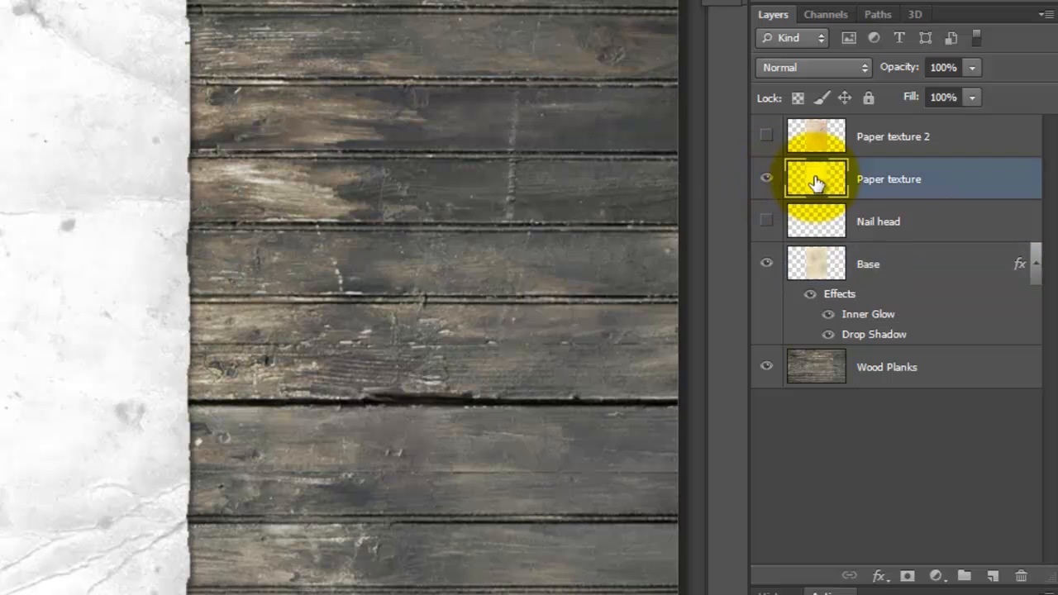
{"action": "left_click", "coordinate": [813, 67]}
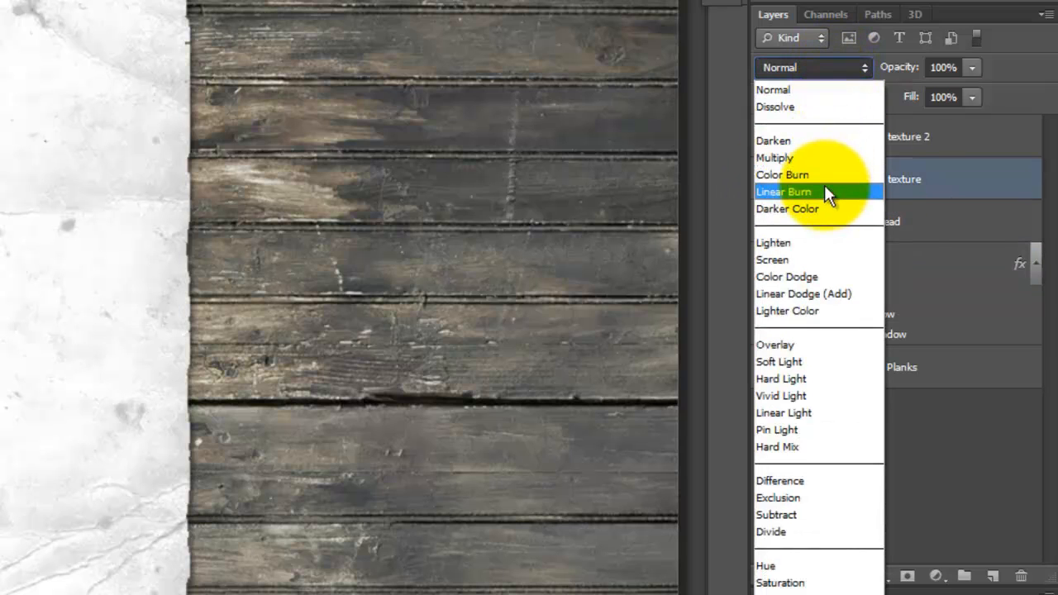
{"action": "left_click", "coordinate": [784, 192]}
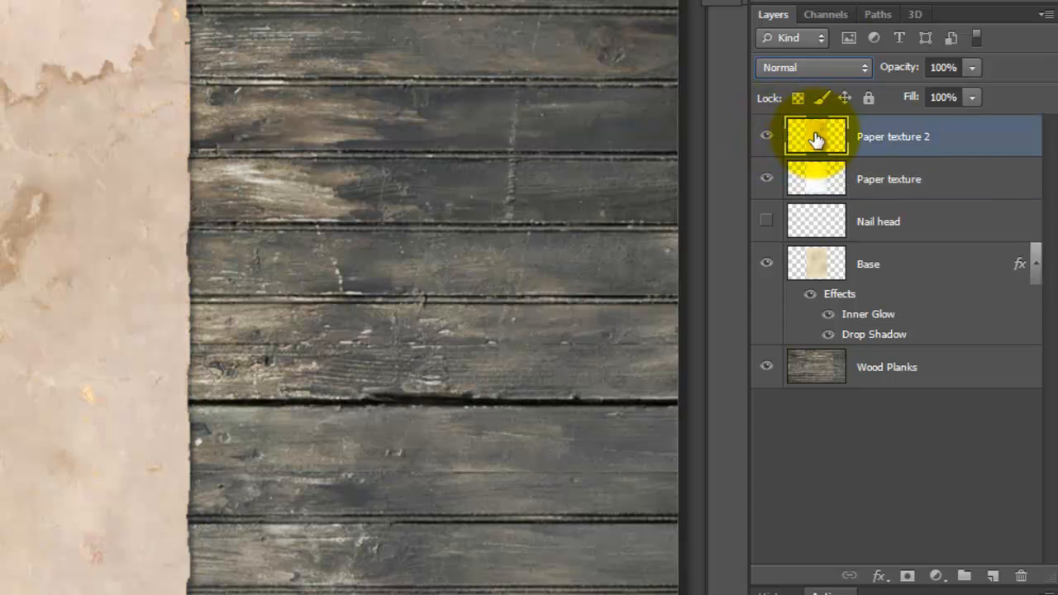
Show Paper texture 2 blended as Multiply and reveal the Nail head layer
{"action": "left_click", "coordinate": [813, 67]}
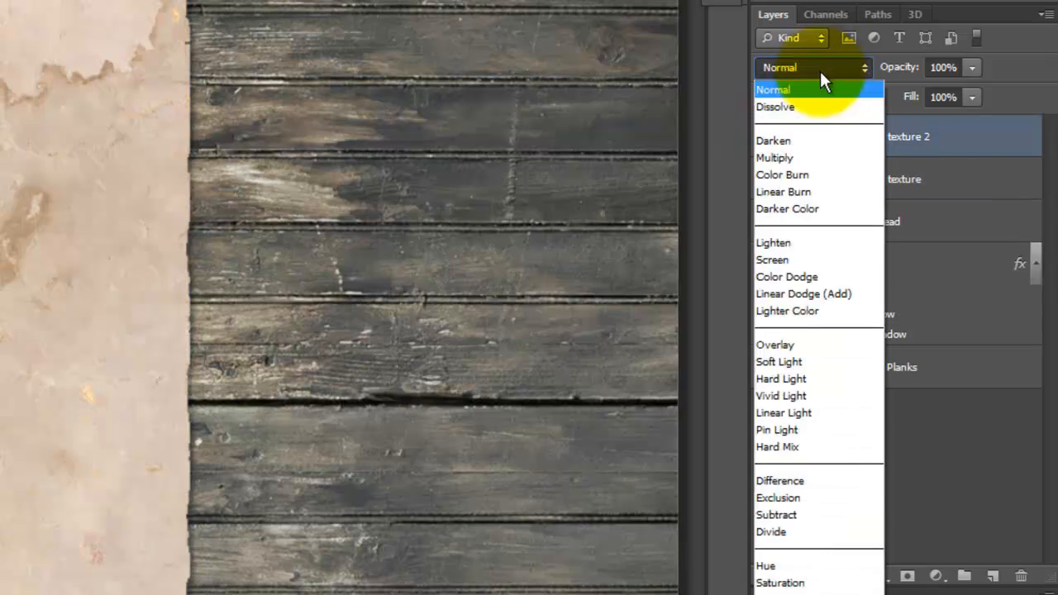
{"action": "left_click", "coordinate": [774, 158]}
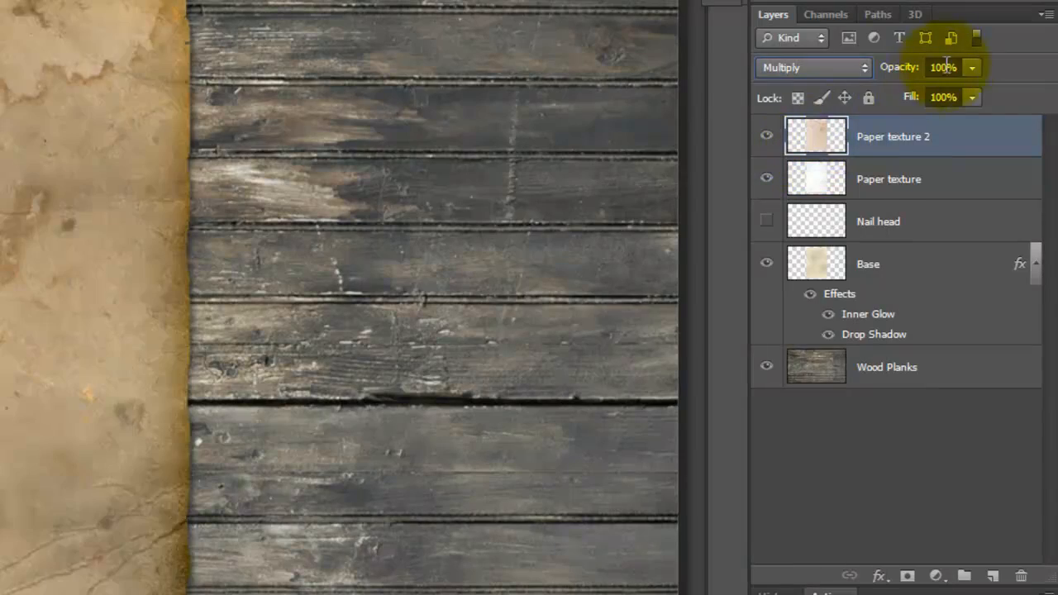
{"action": "type", "text": "84"}
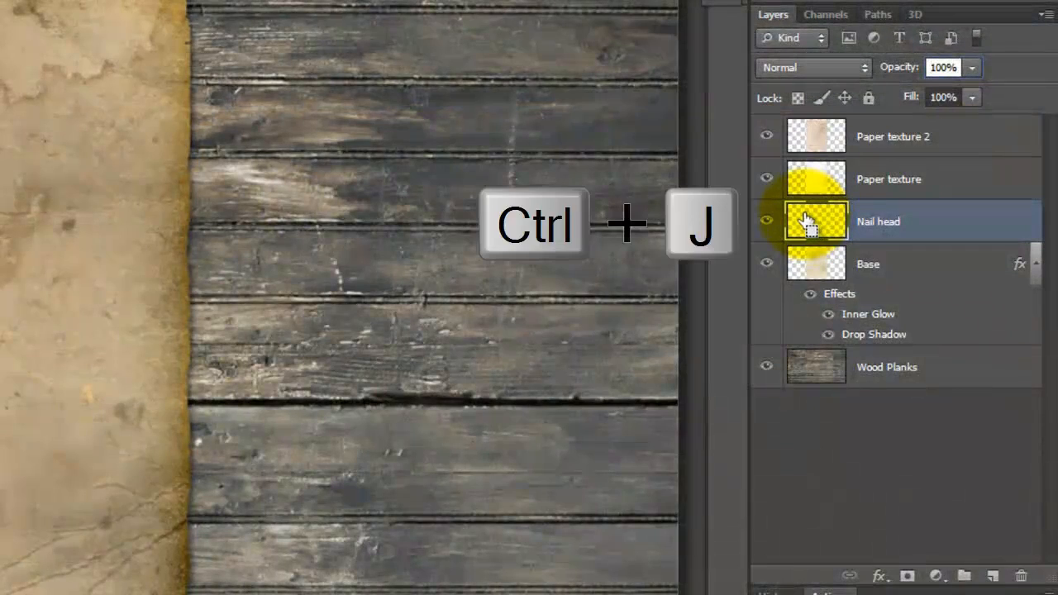
Duplicate the Nail head layer, merge the copy down, then duplicate it again
{"action": "key", "text": "ctrl+j"}
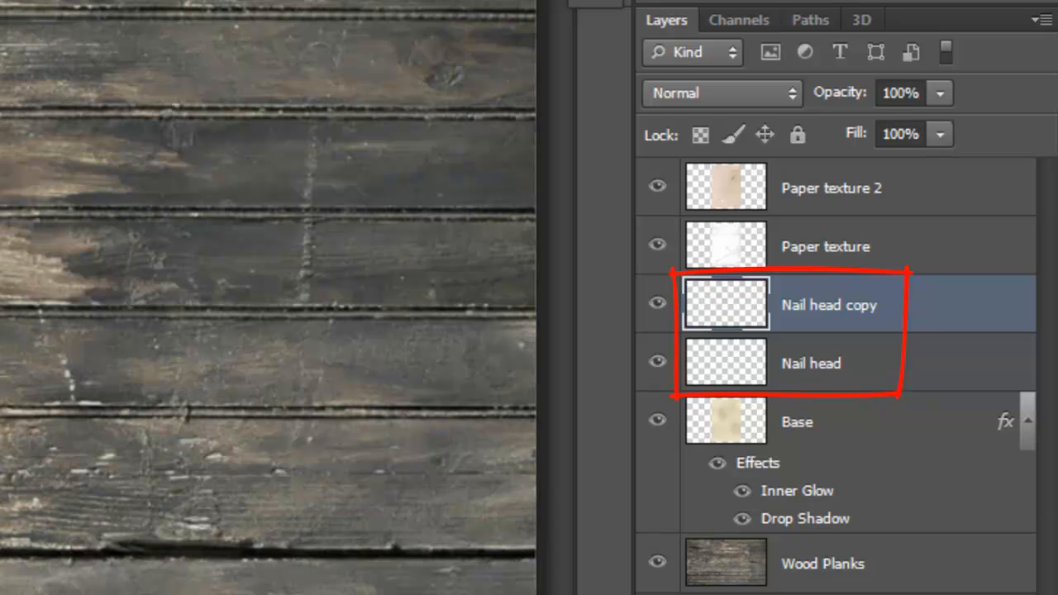
{"action": "key", "text": "ctrl+e"}
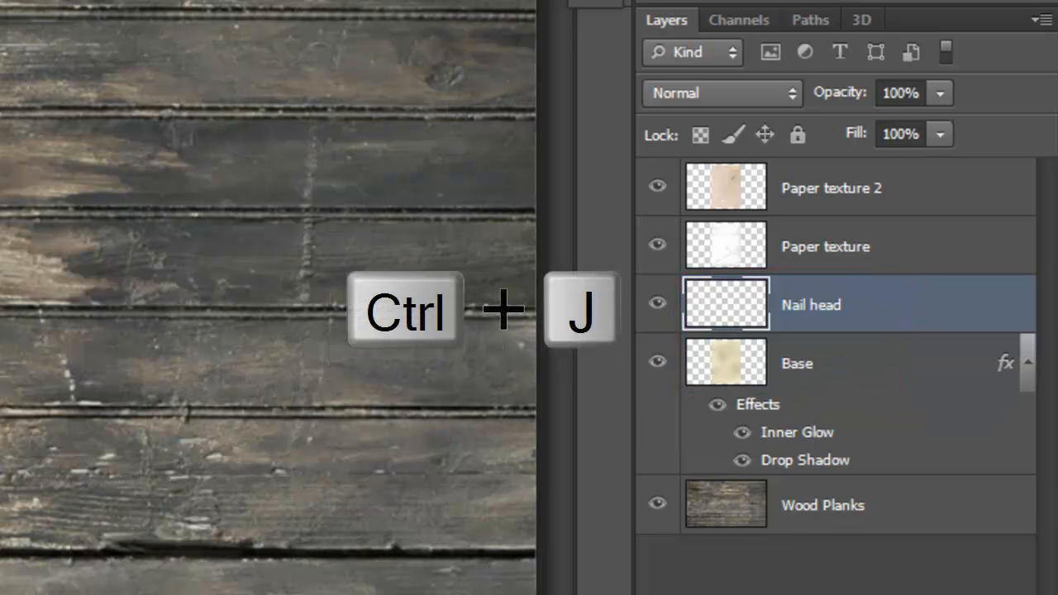
{"action": "key", "text": "ctrl+j"}
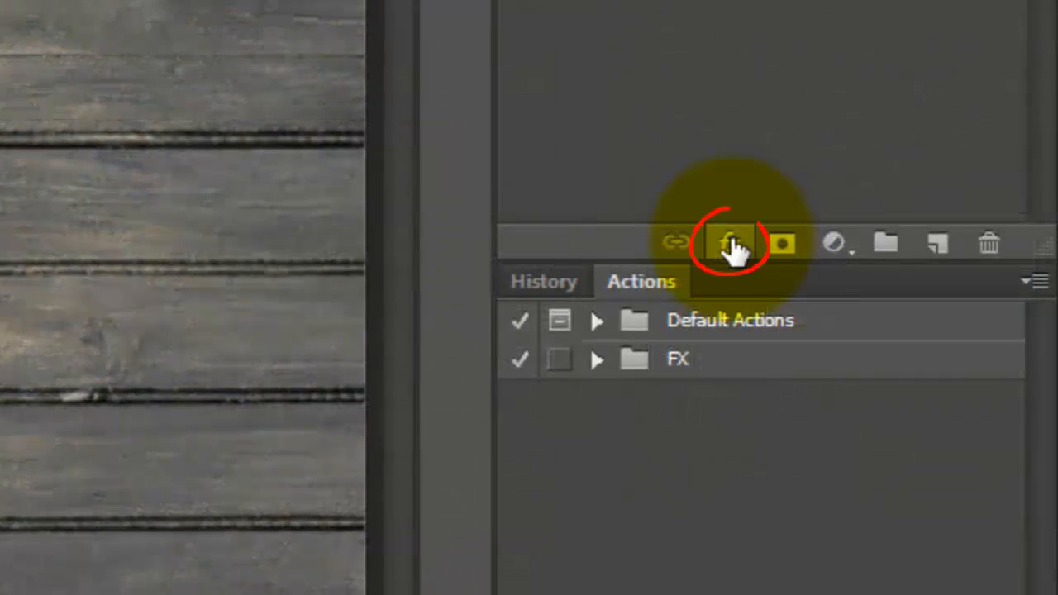
Add a Chisel Hard bevel and emboss effect to the nail head layer
{"action": "left_click", "coordinate": [731, 243]}
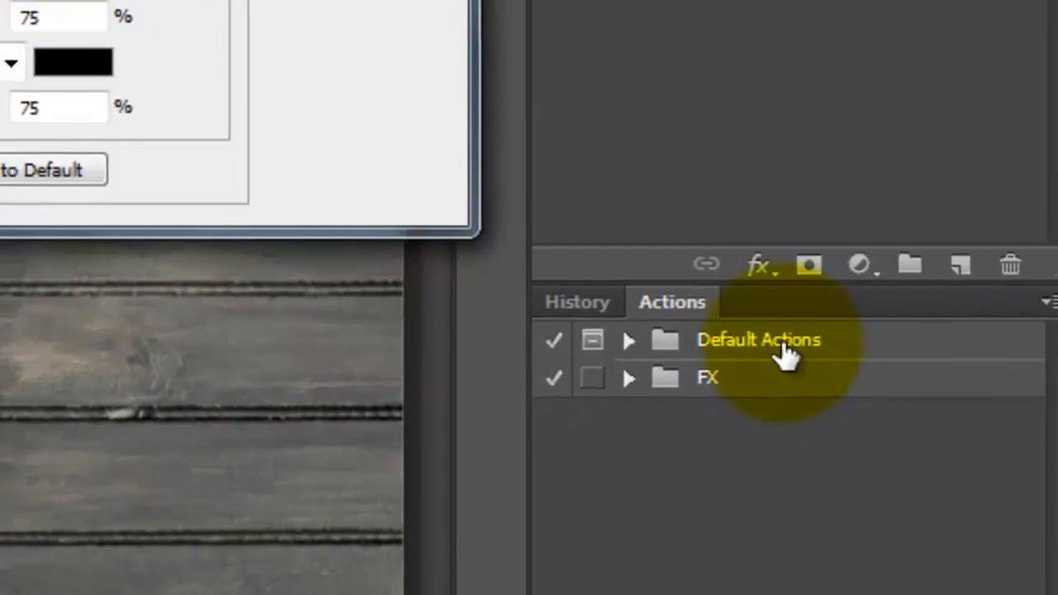
{"action": "left_click", "coordinate": [752, 157]}
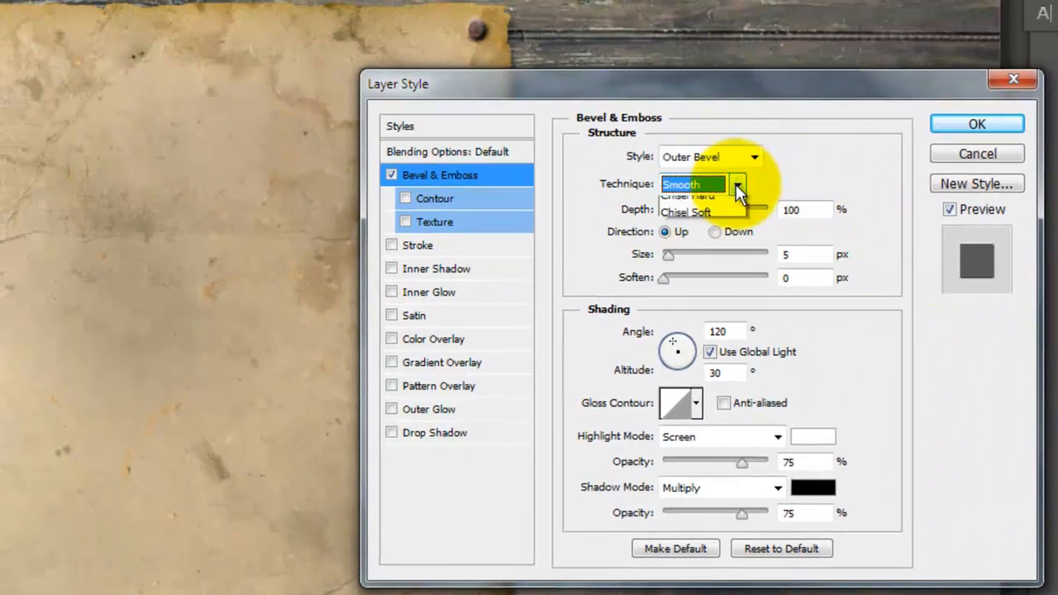
{"action": "left_click", "coordinate": [688, 196]}
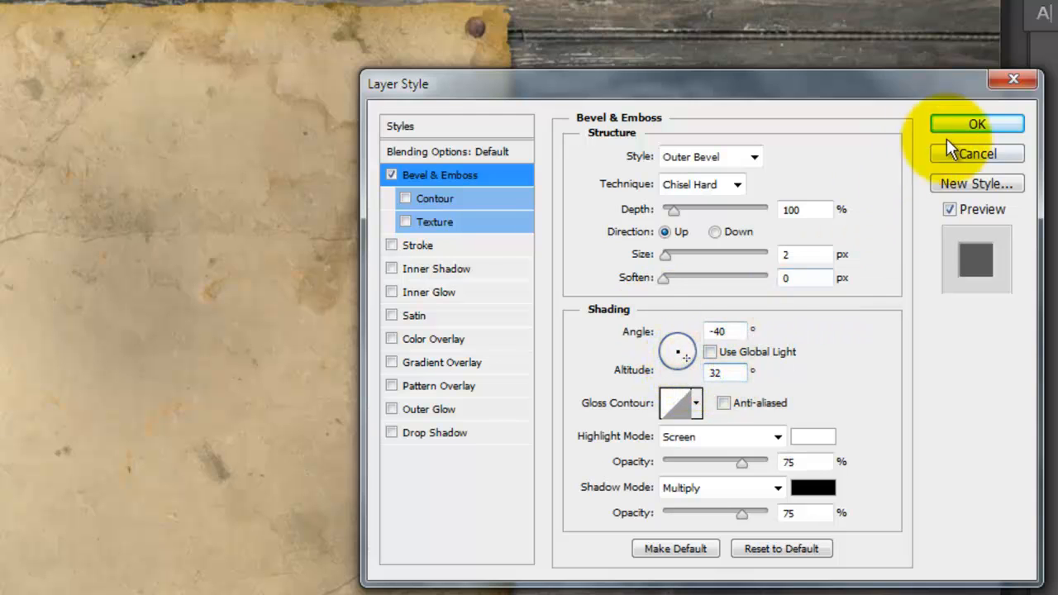
{"action": "left_click", "coordinate": [977, 124]}
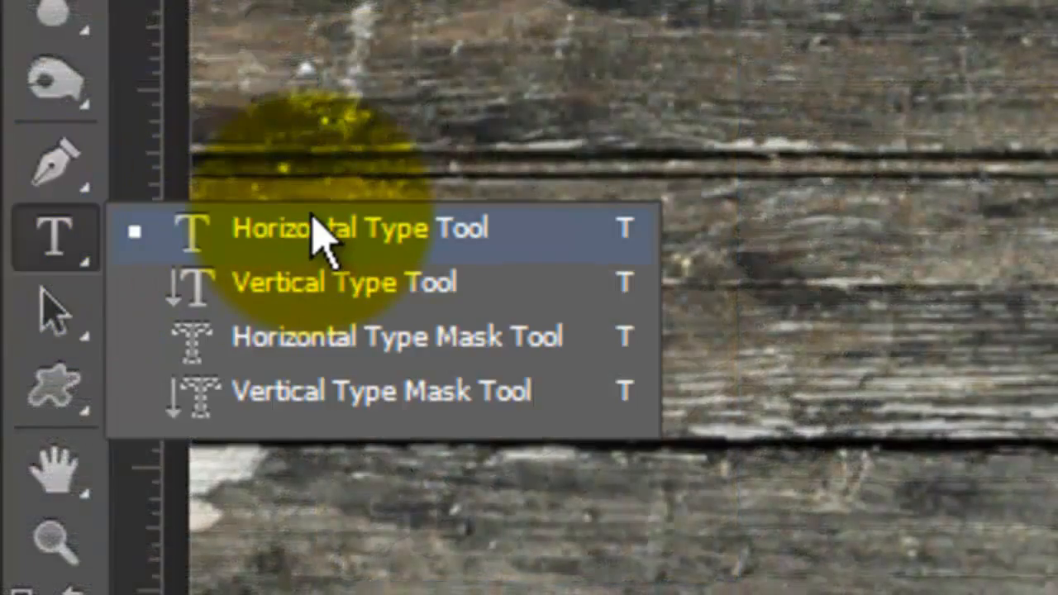
Choose the Horizontal Type Tool and set 65 pt text in dark brown 2B2825
{"action": "left_click", "coordinate": [331, 230]}
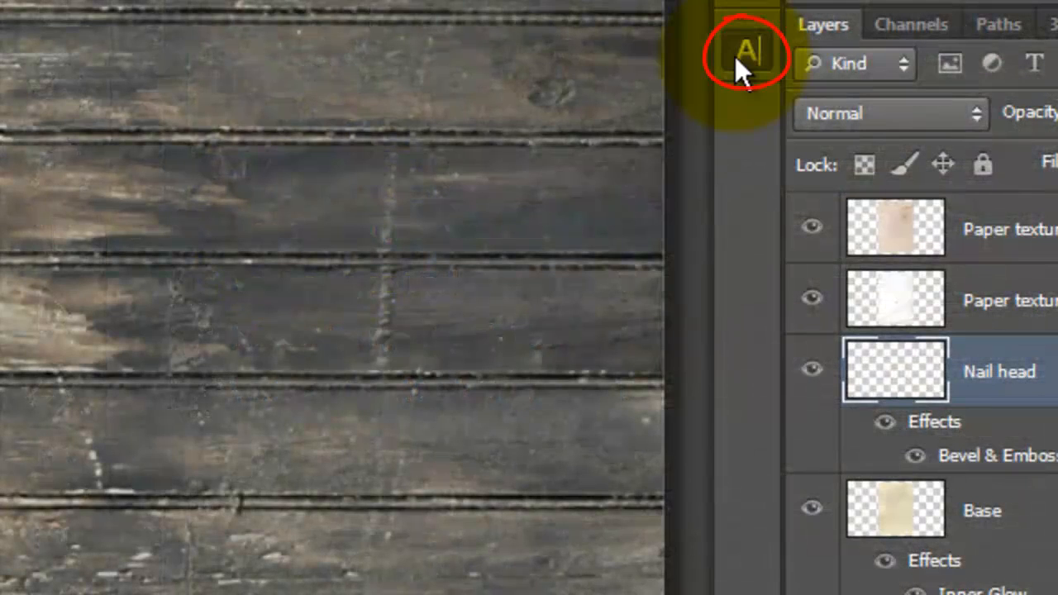
{"action": "left_click", "coordinate": [747, 51]}
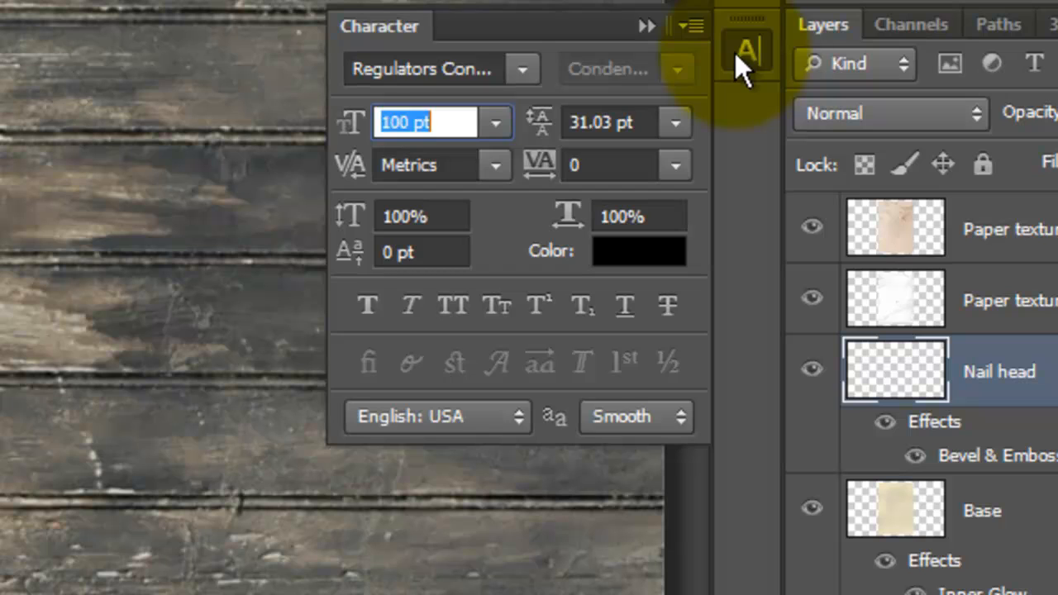
{"action": "left_click", "coordinate": [521, 69]}
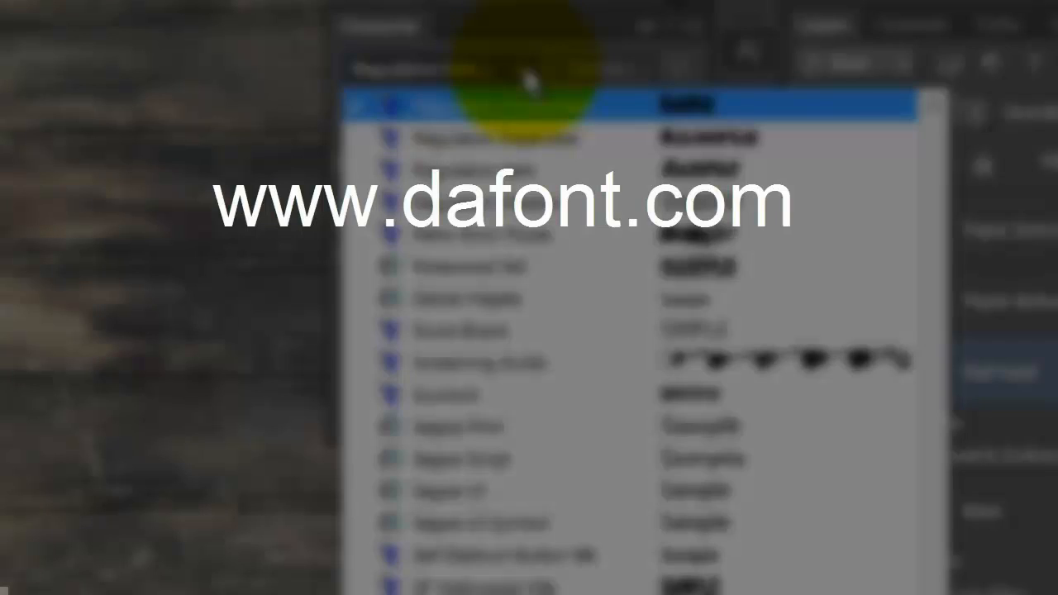
{"action": "left_click", "coordinate": [521, 69]}
{"action": "type", "text": "65"}
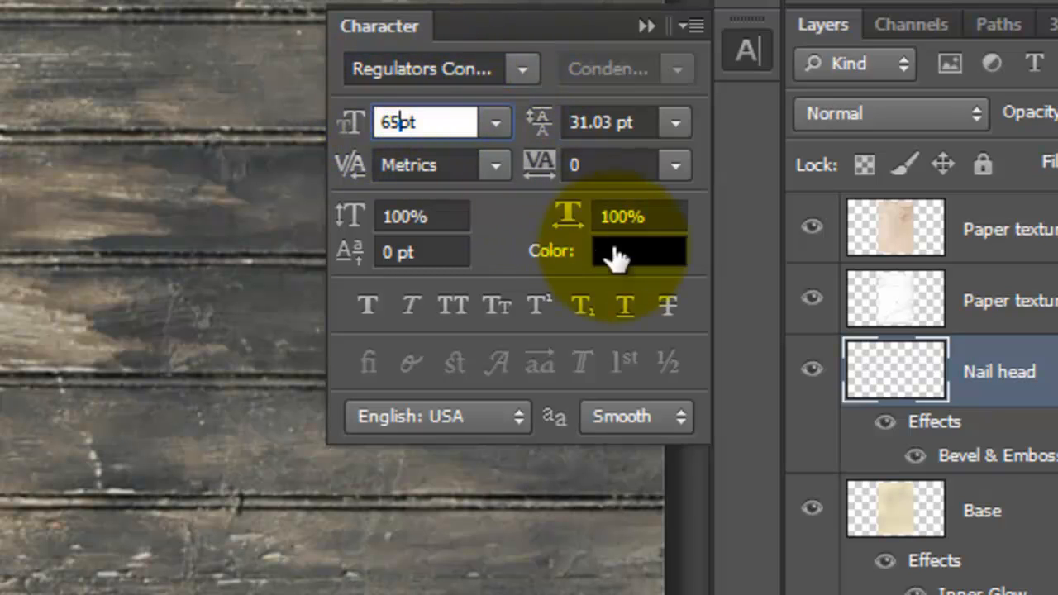
{"action": "left_click", "coordinate": [636, 250]}
{"action": "type", "text": "2B2825"}
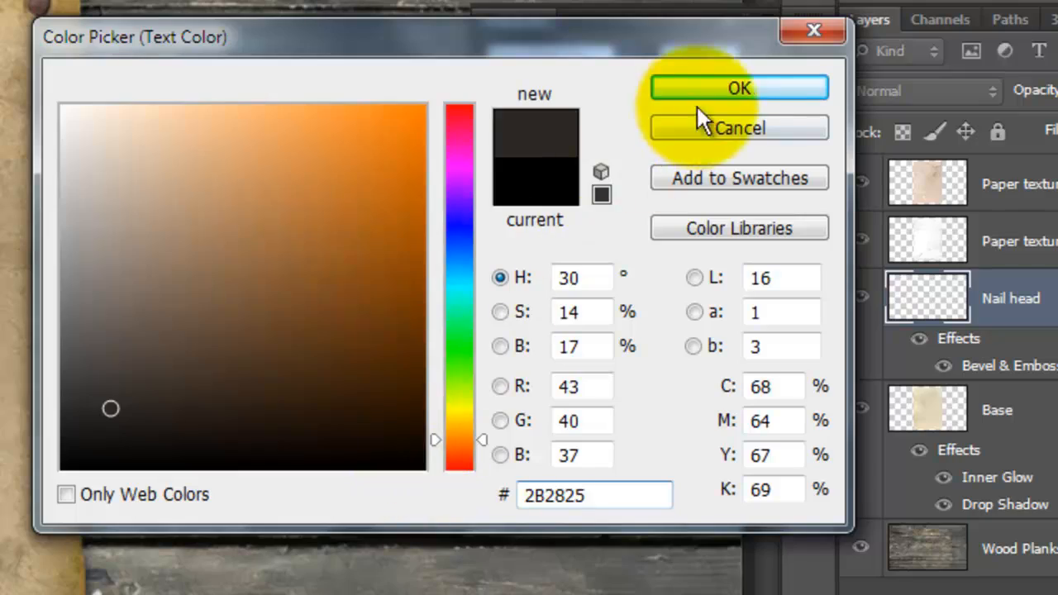
{"action": "left_click", "coordinate": [738, 88]}
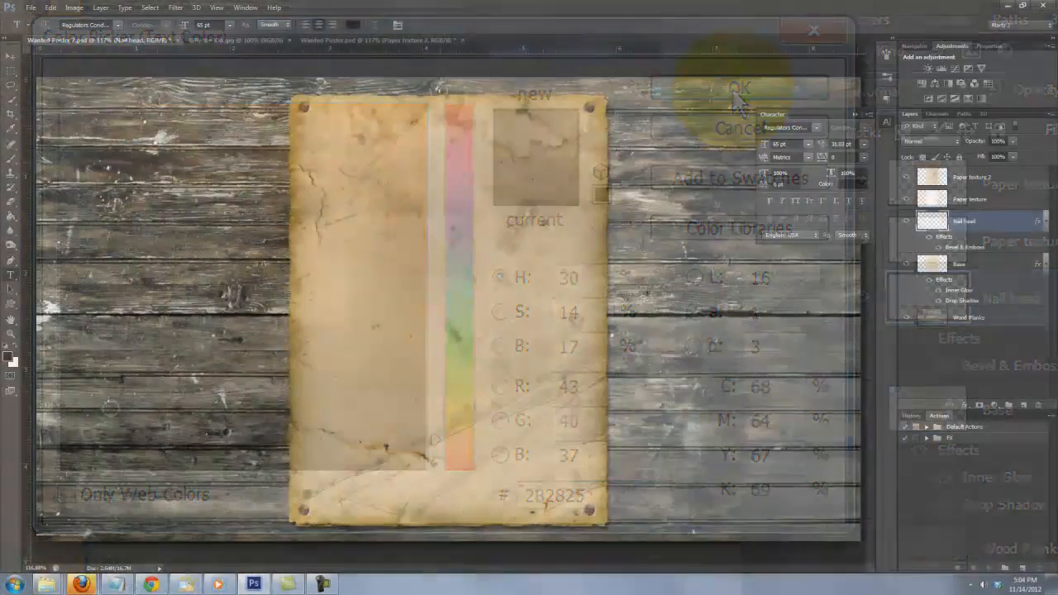
Type the WANTED and BILLY THE KID headings in 'the dead saloon' font
{"action": "left_click", "coordinate": [739, 87]}
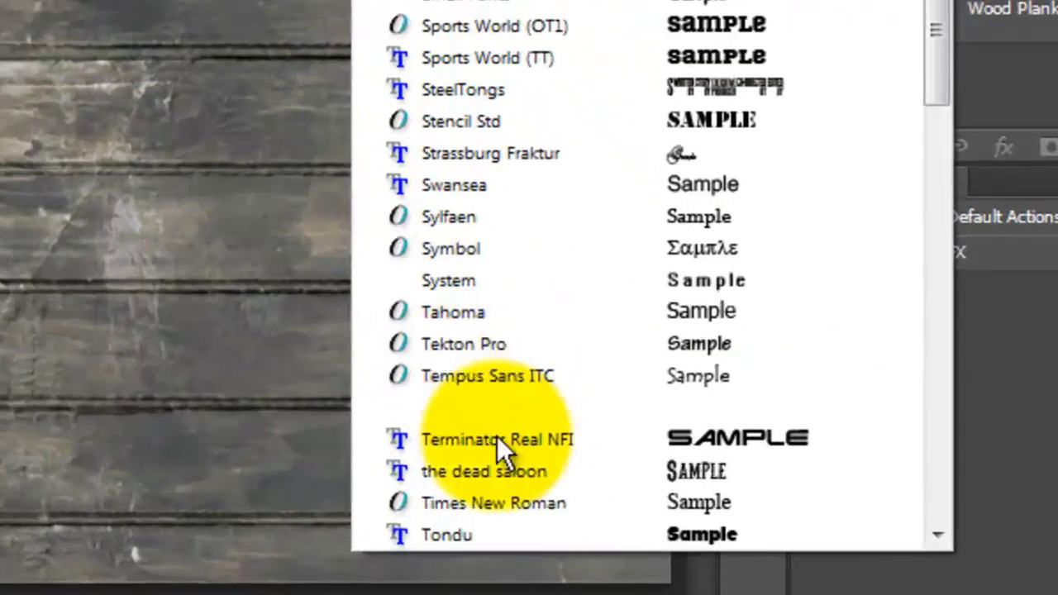
{"action": "left_click", "coordinate": [484, 471]}
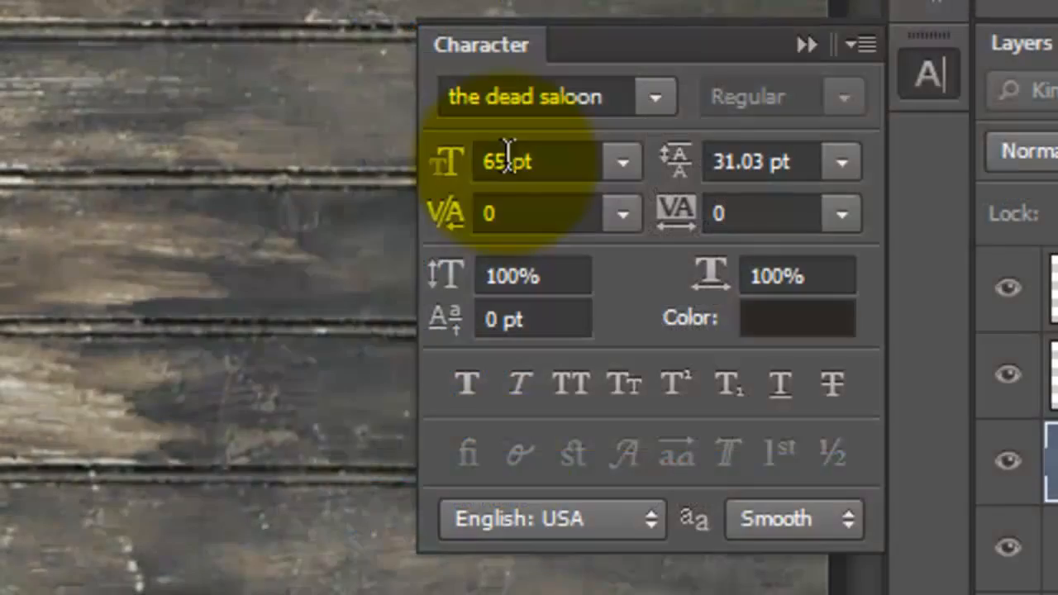
{"action": "type", "text": "38"}
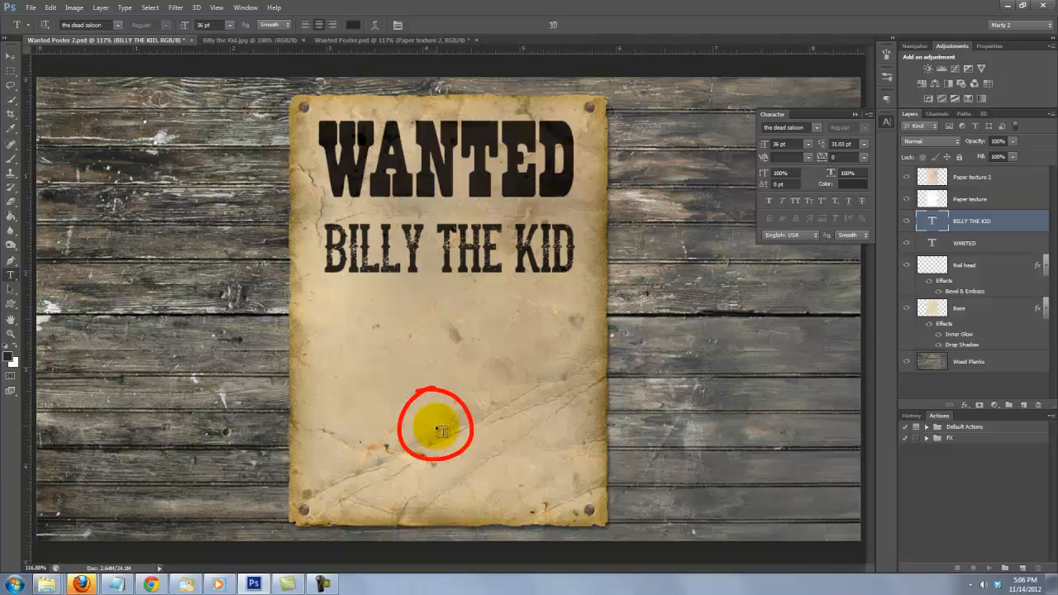
{"action": "left_click", "coordinate": [815, 128]}
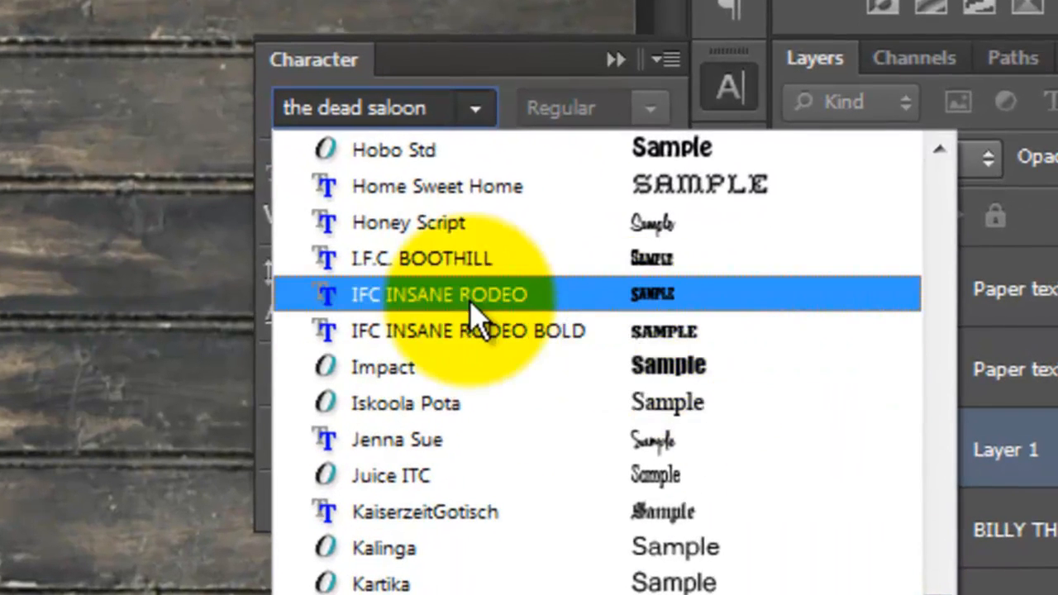
Set the lower reward text to IFC INSANE RODEO at 145 pt
{"action": "left_click", "coordinate": [440, 294]}
{"action": "type", "text": "145"}
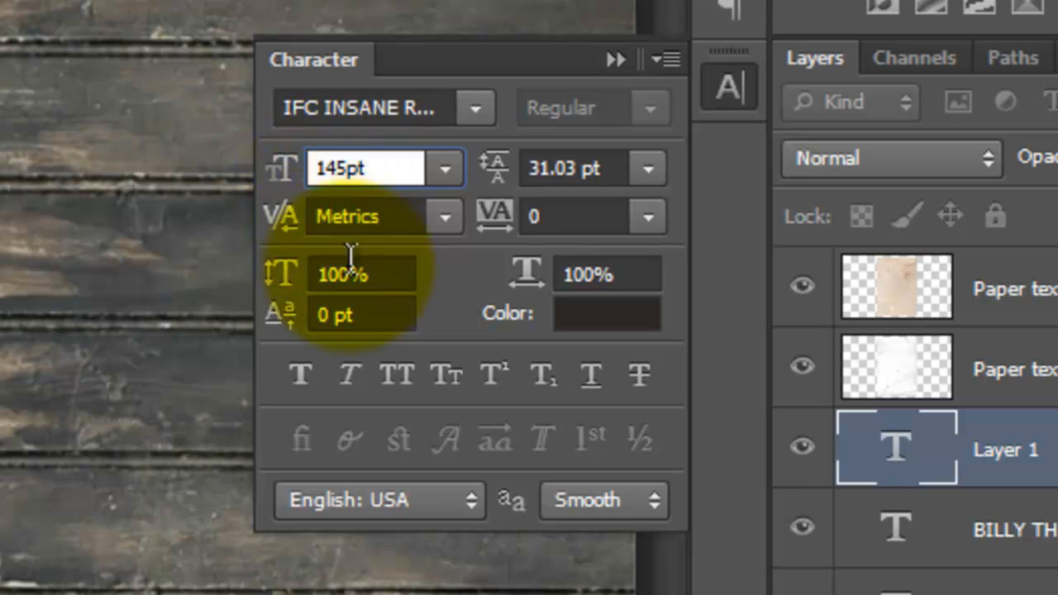
{"action": "left_click", "coordinate": [360, 275]}
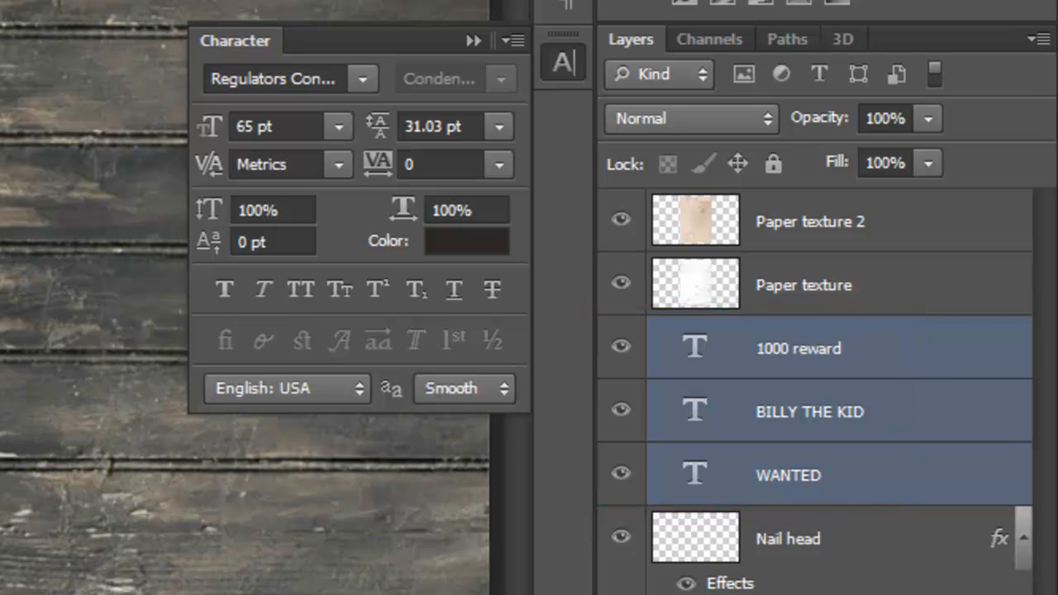
Group the WANTED, BILLY THE KID and 1000 reward layers into a TEXT group
{"action": "key", "text": "ctrl+g"}
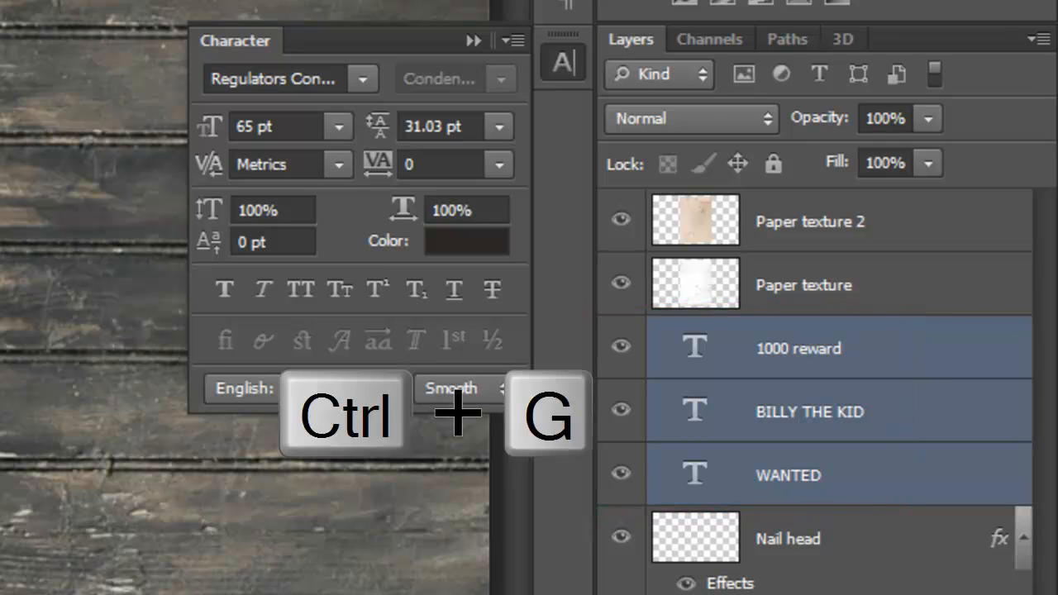
{"action": "key", "text": "ctrl+g"}
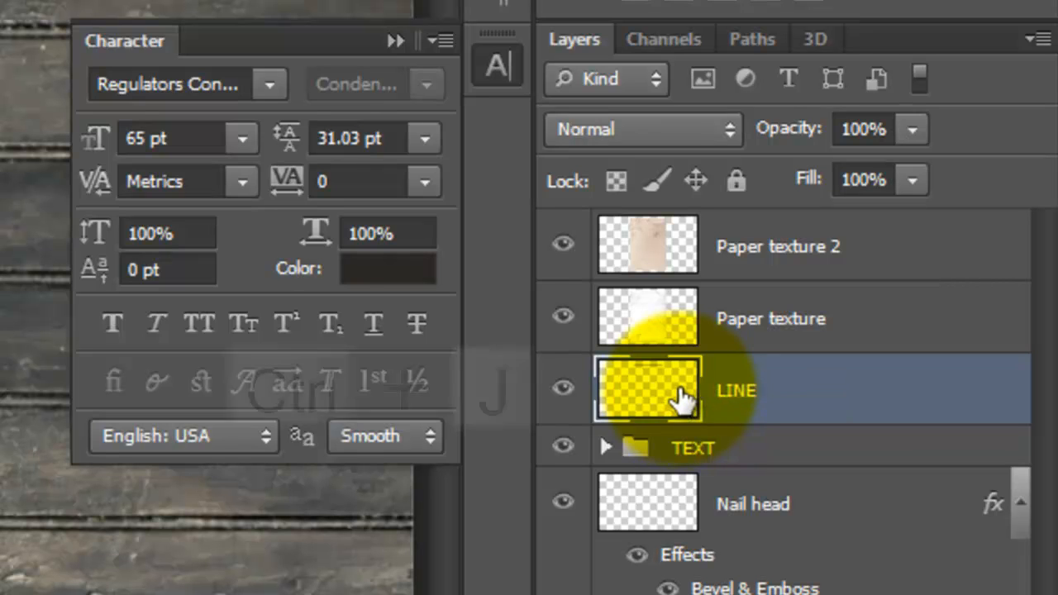
Make three copies of the LINE layer and group all four into LINES
{"action": "key", "text": "ctrl+j"}
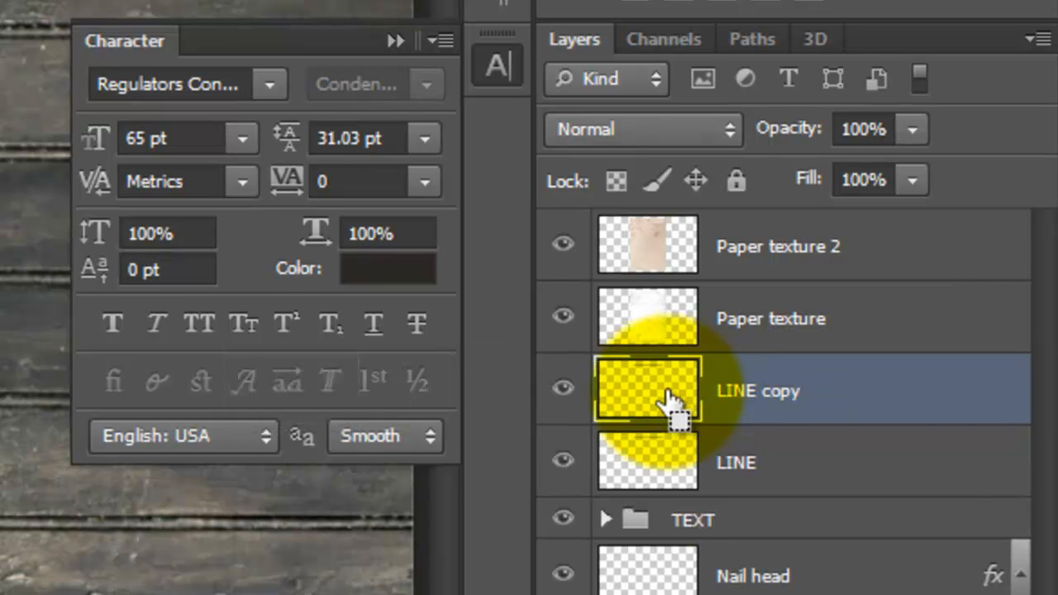
{"action": "key", "text": "ctrl+j"}
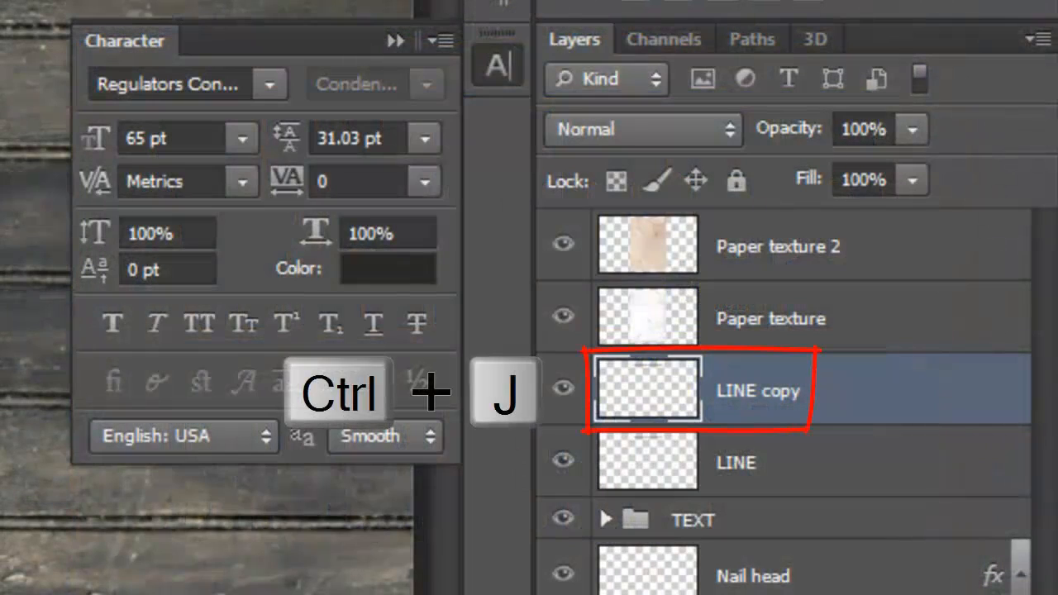
{"action": "key", "text": "ctrl+j"}
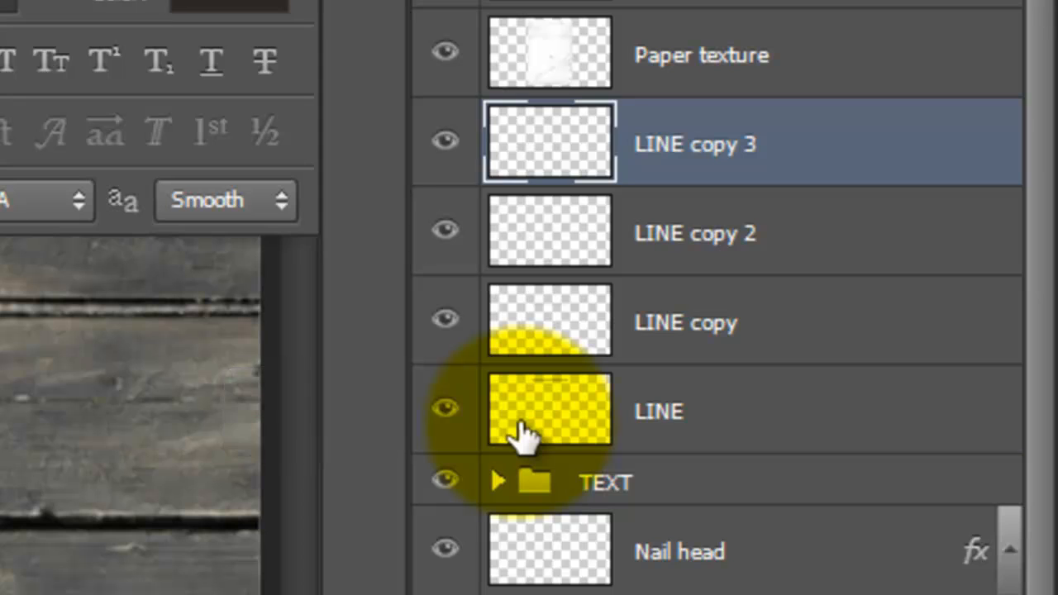
{"action": "key", "text": "ctrl+g"}
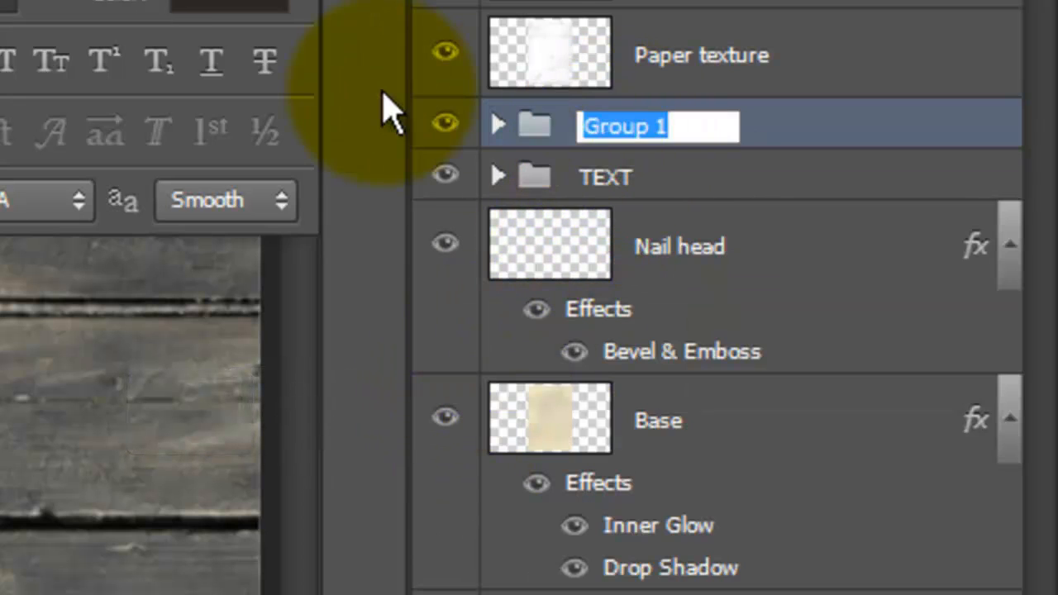
{"action": "type", "text": "LINES"}
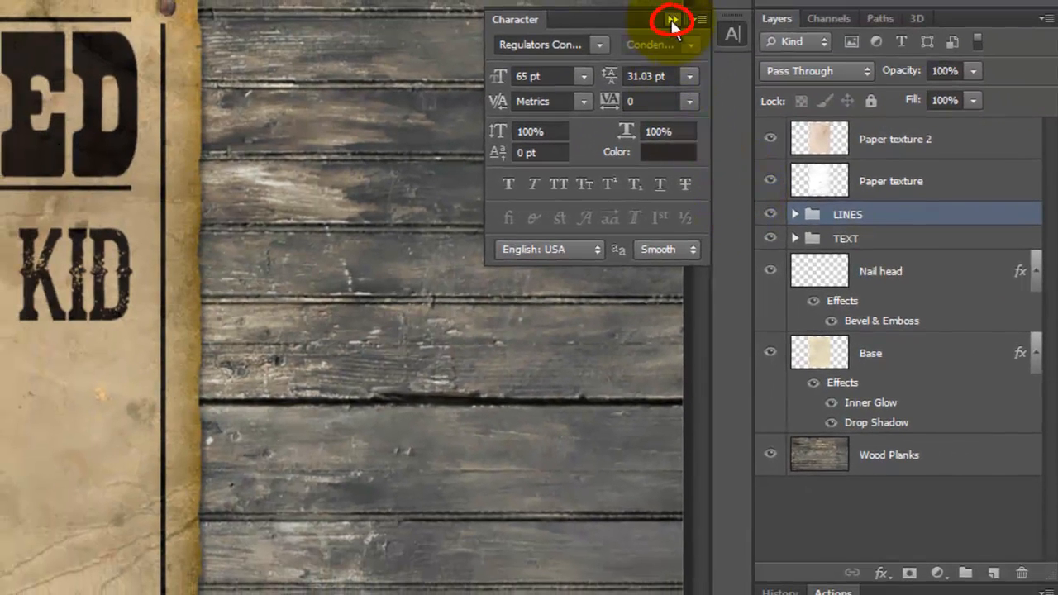
Add Layer 1 above the LINES group with an unlinked rectangular layer mask
{"action": "left_click", "coordinate": [673, 20]}
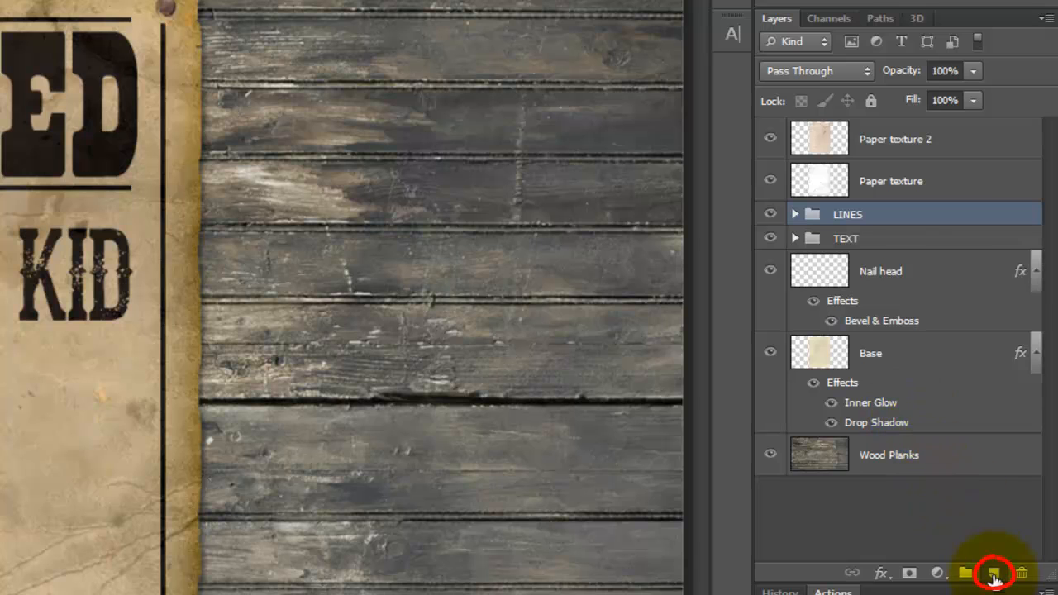
{"action": "left_click", "coordinate": [994, 572]}
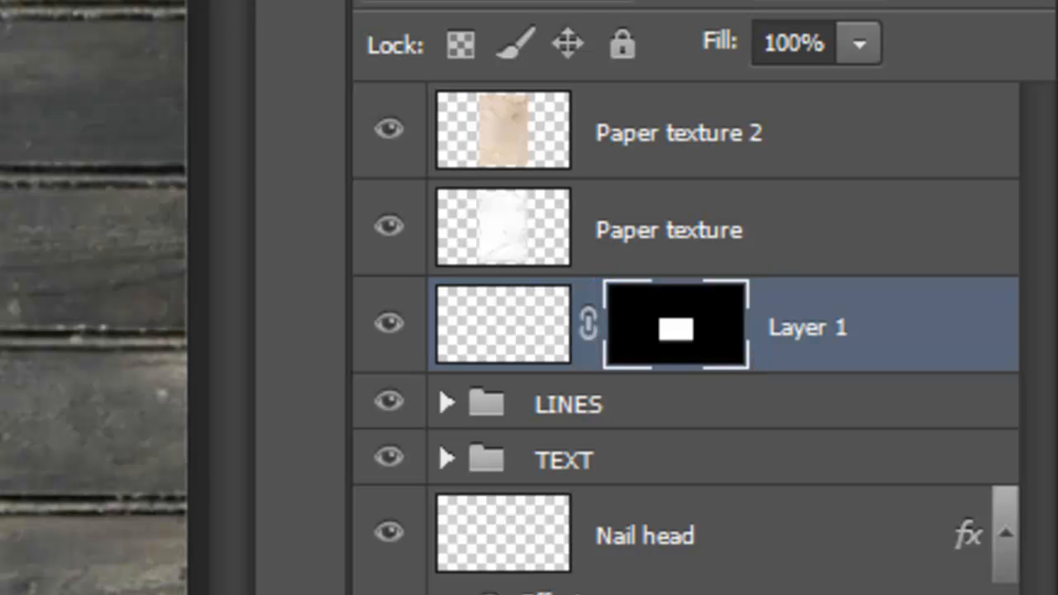
{"action": "left_click", "coordinate": [589, 323]}
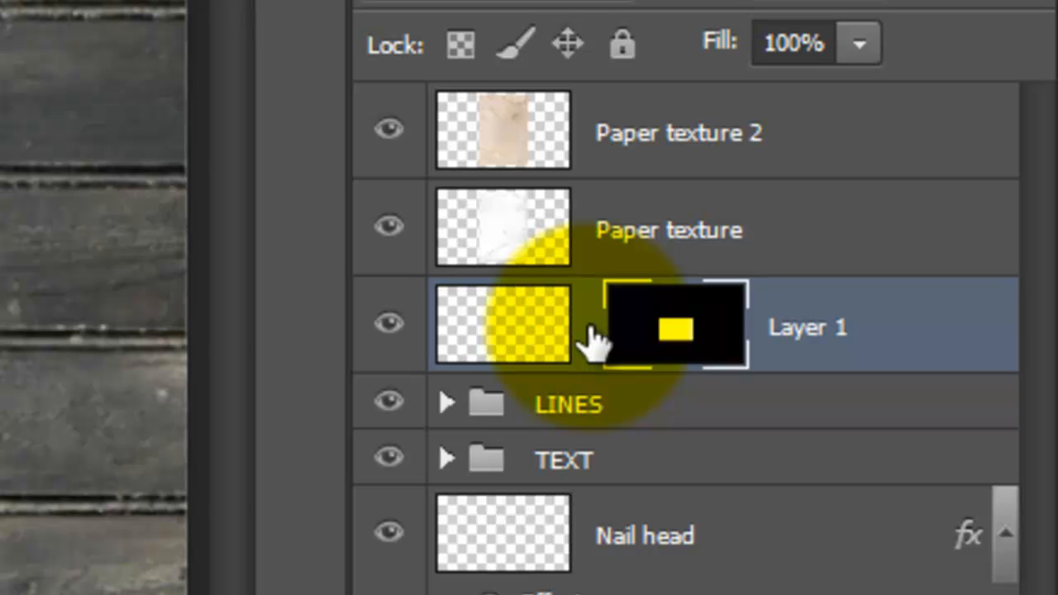
{"action": "left_click", "coordinate": [502, 322]}
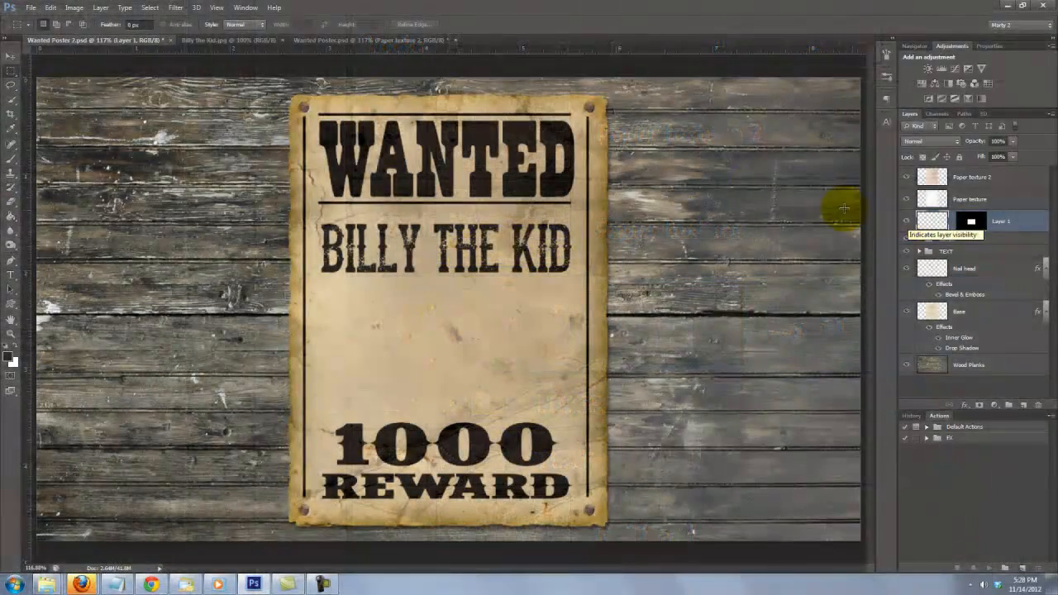
Copy the entire Billy the Kid photo and paste it into Layer 1's masked frame
{"action": "left_click", "coordinate": [204, 40]}
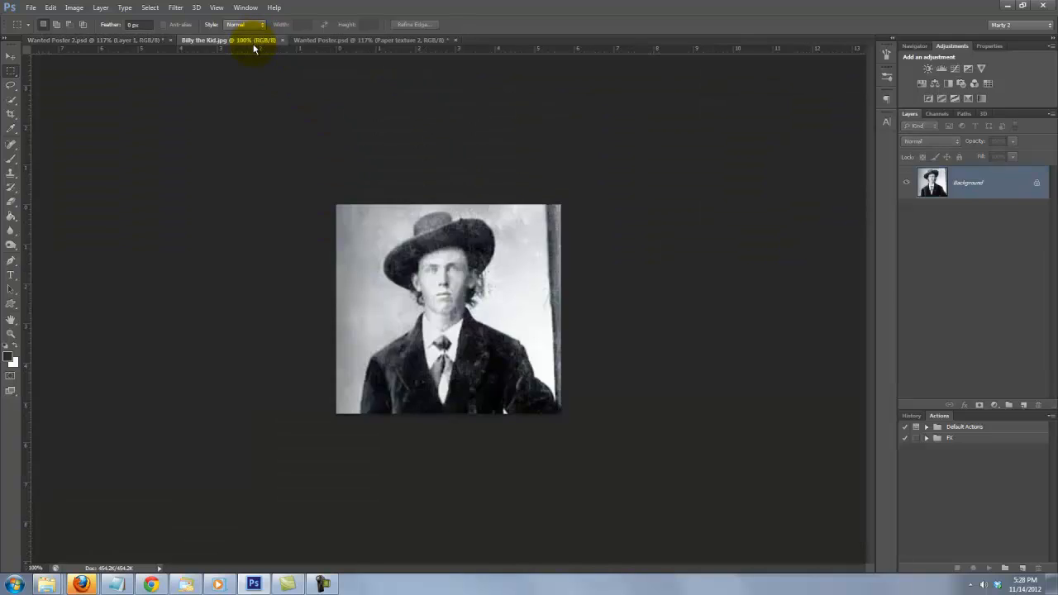
{"action": "key", "text": "ctrl+a"}
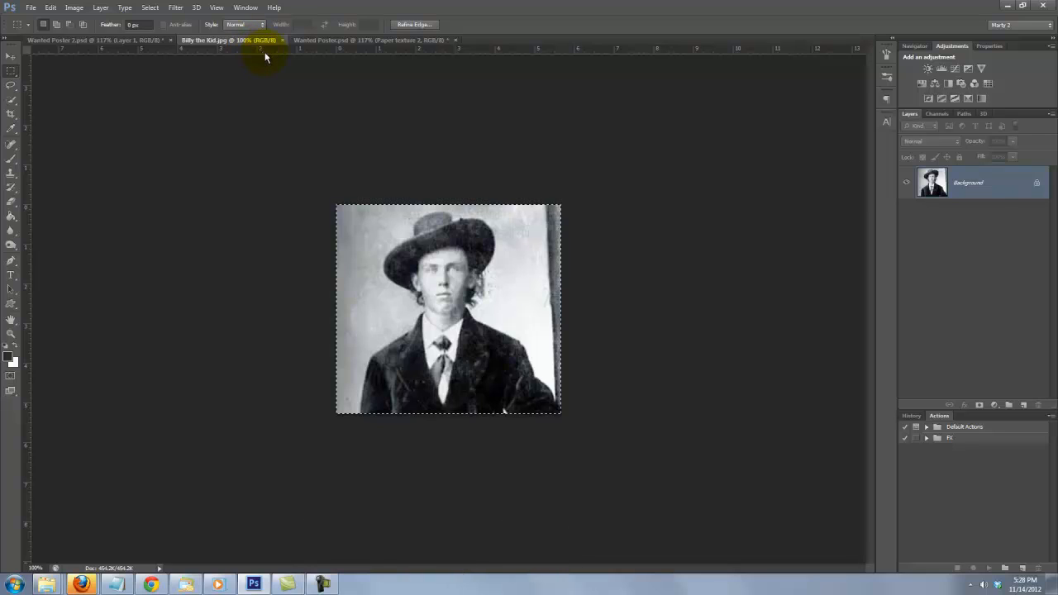
{"action": "key", "text": "ctrl+c"}
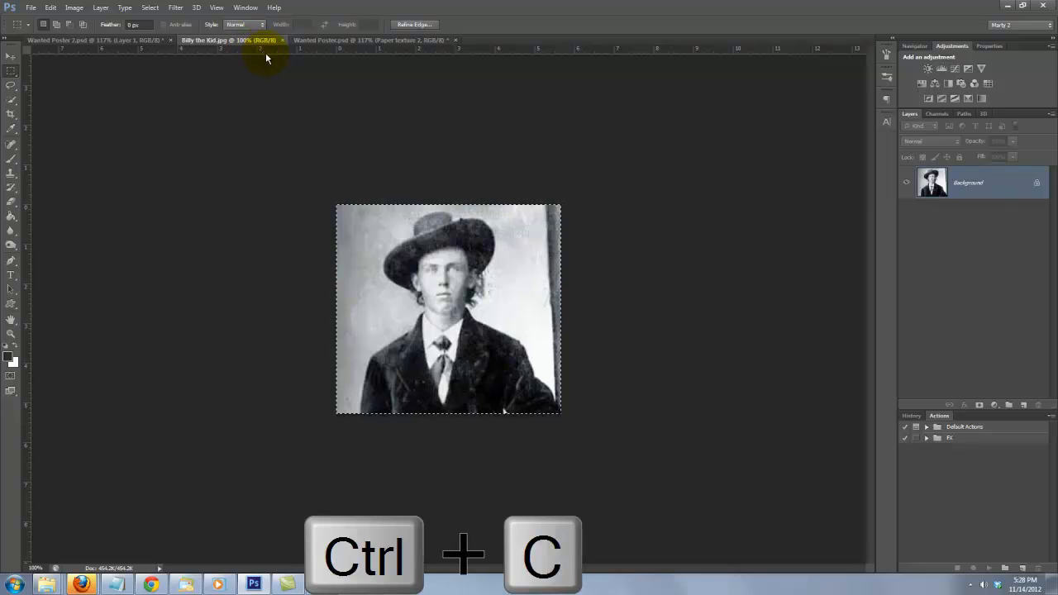
{"action": "key", "text": "ctrl+c"}
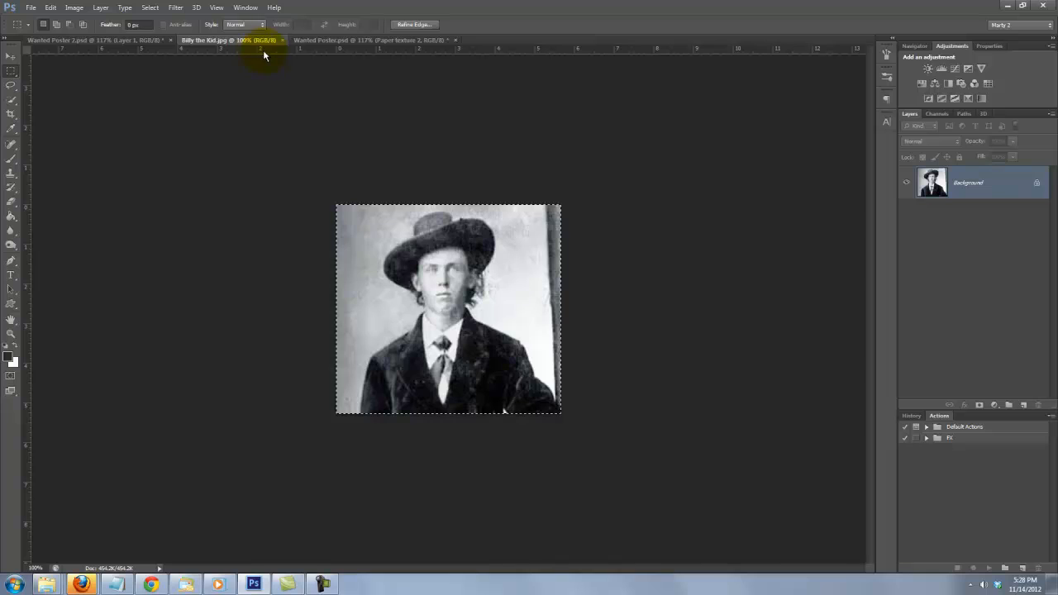
{"action": "left_click", "coordinate": [62, 40]}
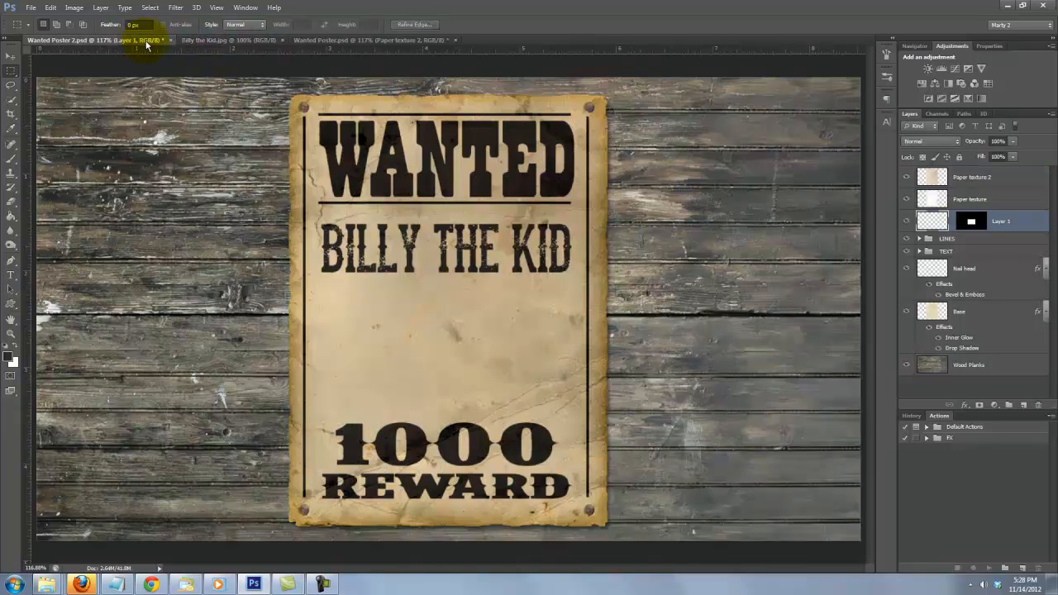
{"action": "key", "text": "ctrl+v"}
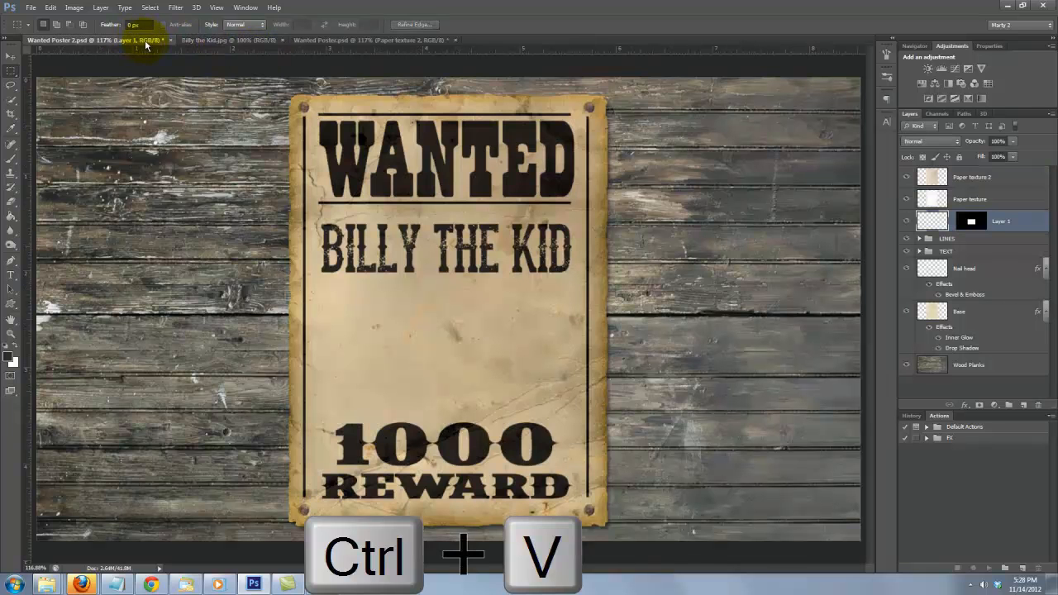
{"action": "key", "text": "ctrl+v"}
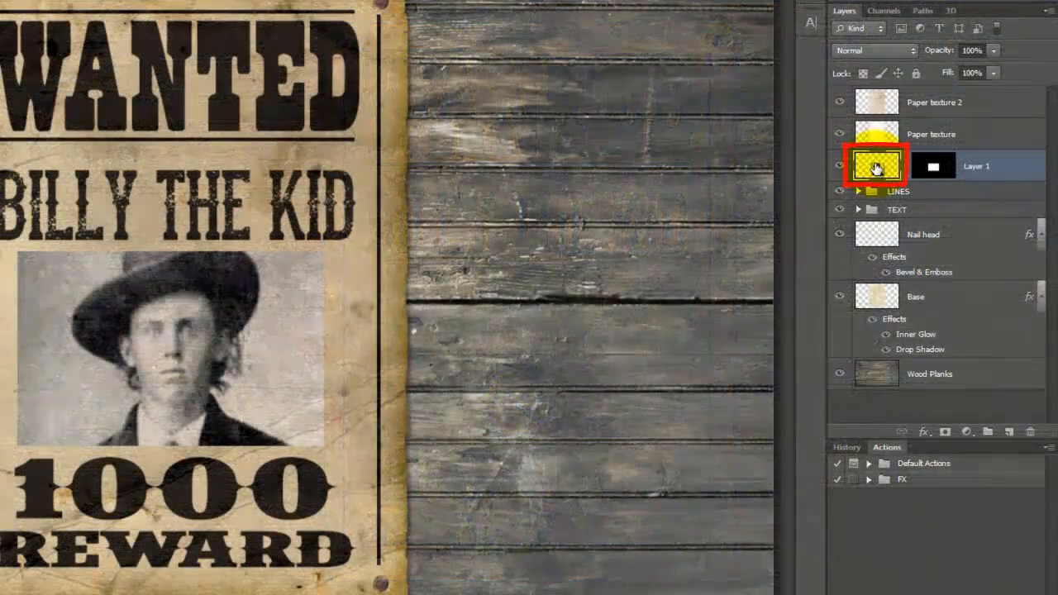
Give the photo a tan Color-blend overlay, then Levels 12/1.19/255 with output 0–235
{"action": "double_click", "coordinate": [876, 165]}
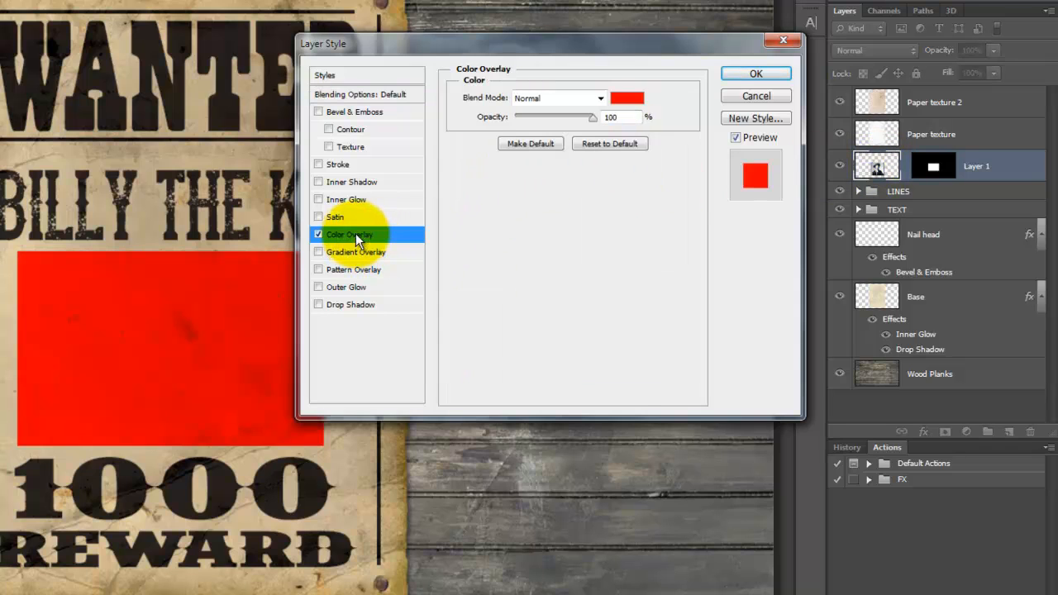
{"action": "left_click", "coordinate": [627, 98]}
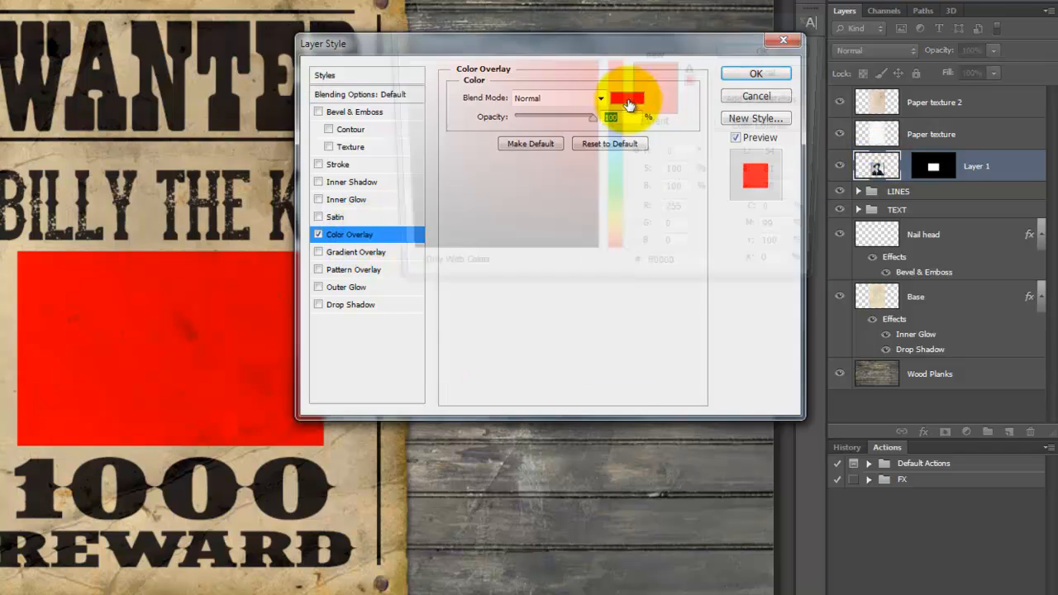
{"action": "left_click", "coordinate": [630, 99]}
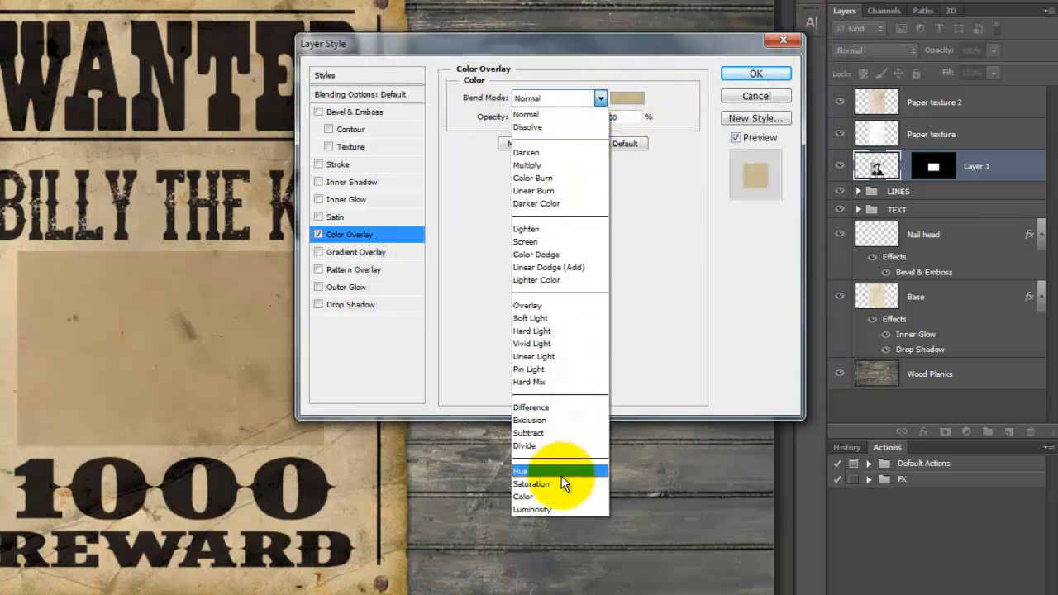
{"action": "left_click", "coordinate": [523, 496]}
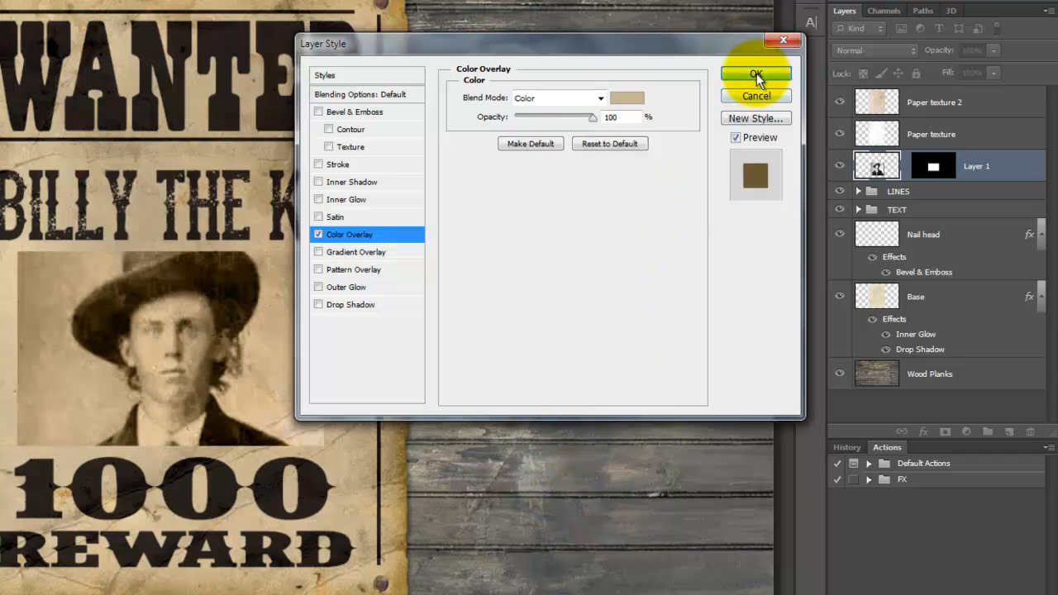
{"action": "left_click", "coordinate": [755, 73]}
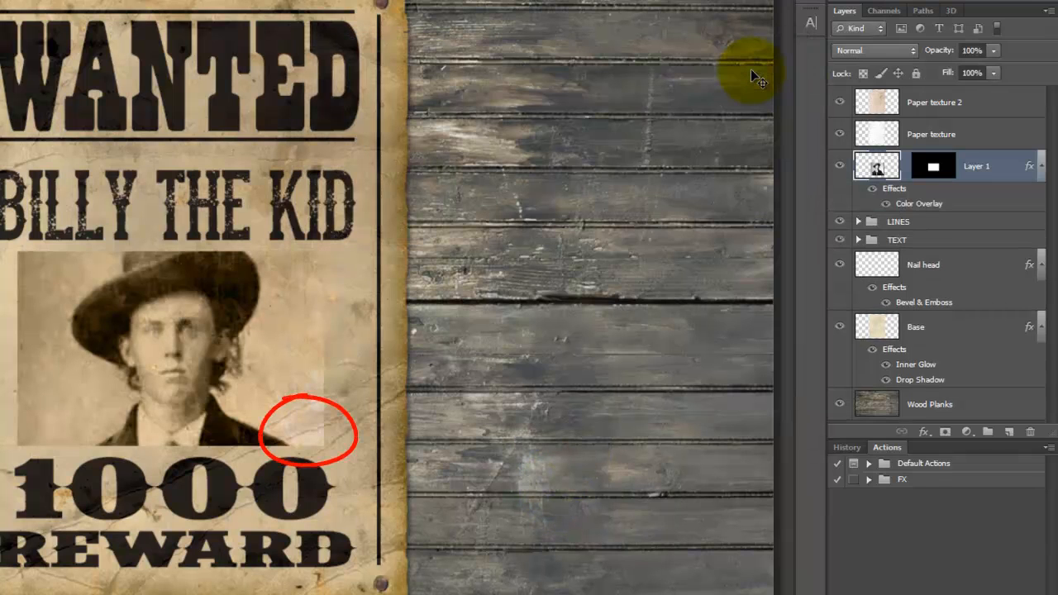
{"action": "key", "text": "ctrl+l"}
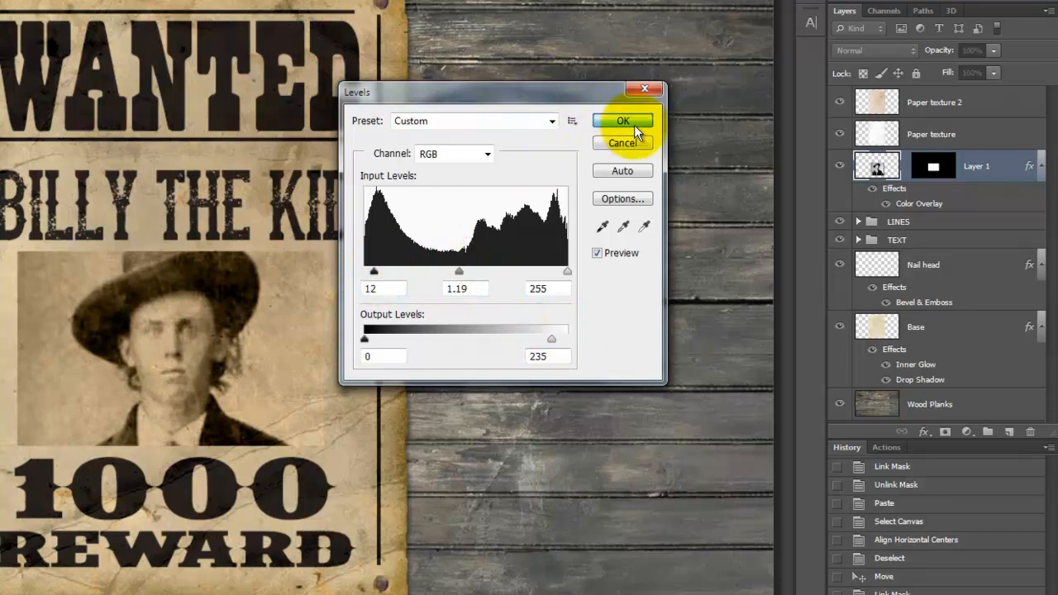
{"action": "left_click", "coordinate": [622, 121]}
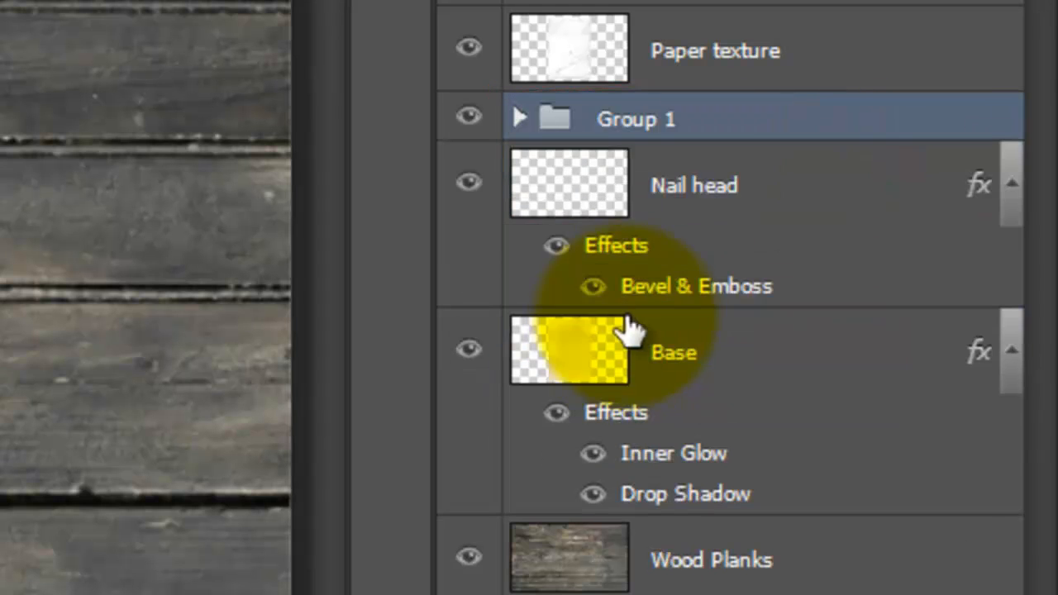
Group the TEXT and LINES groups with the photo as 'TEXT, LINES, PIX' and add a mask
{"action": "type", "text": "TEXT, LINES"}
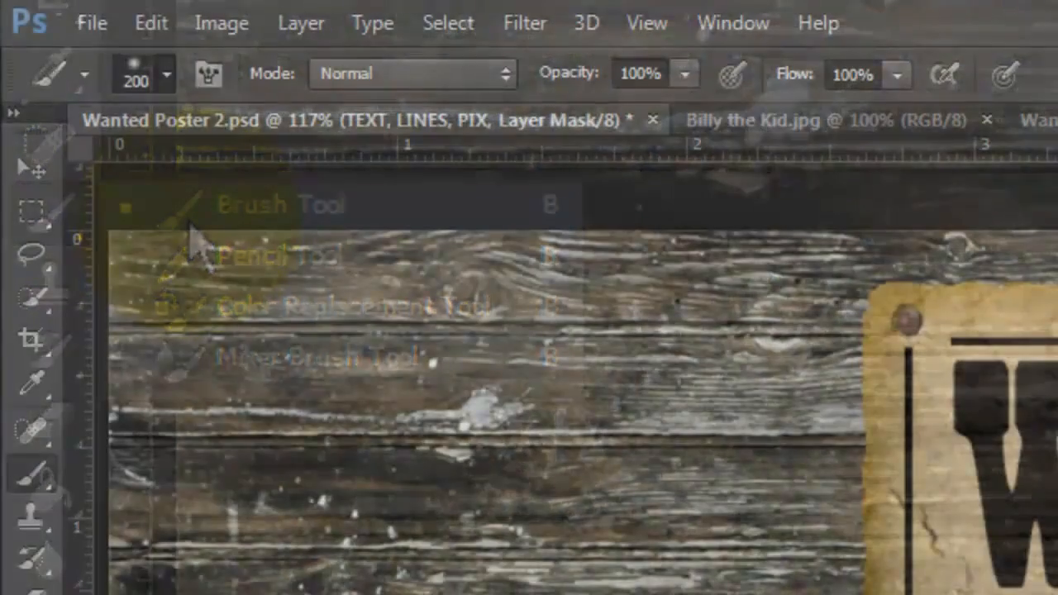
Load the Scratchygrunge brush set in place of the current brushes and pick a scratch tip
{"action": "left_click", "coordinate": [167, 75]}
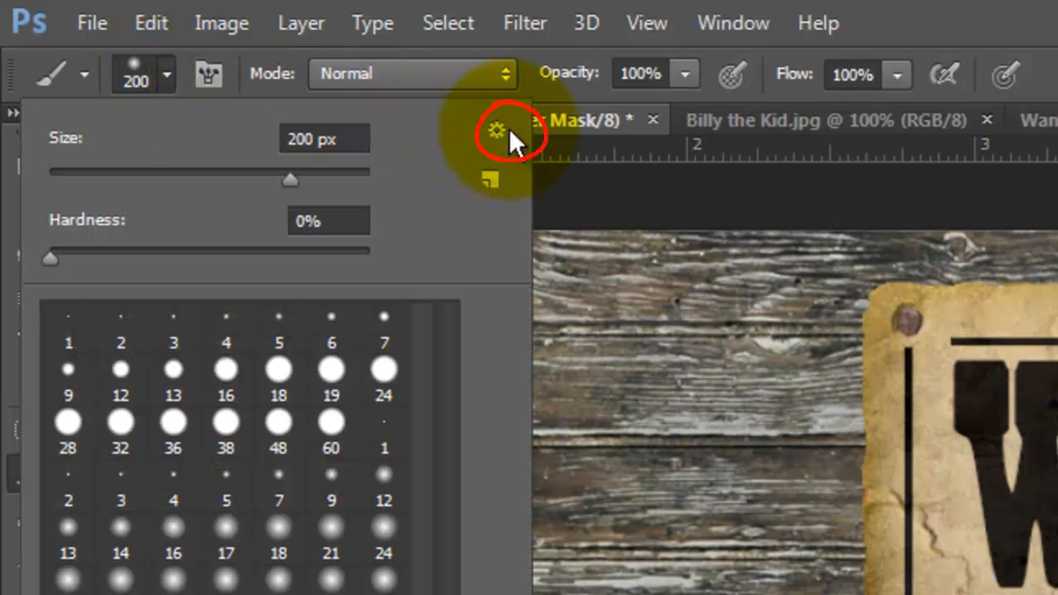
{"action": "left_click", "coordinate": [496, 128]}
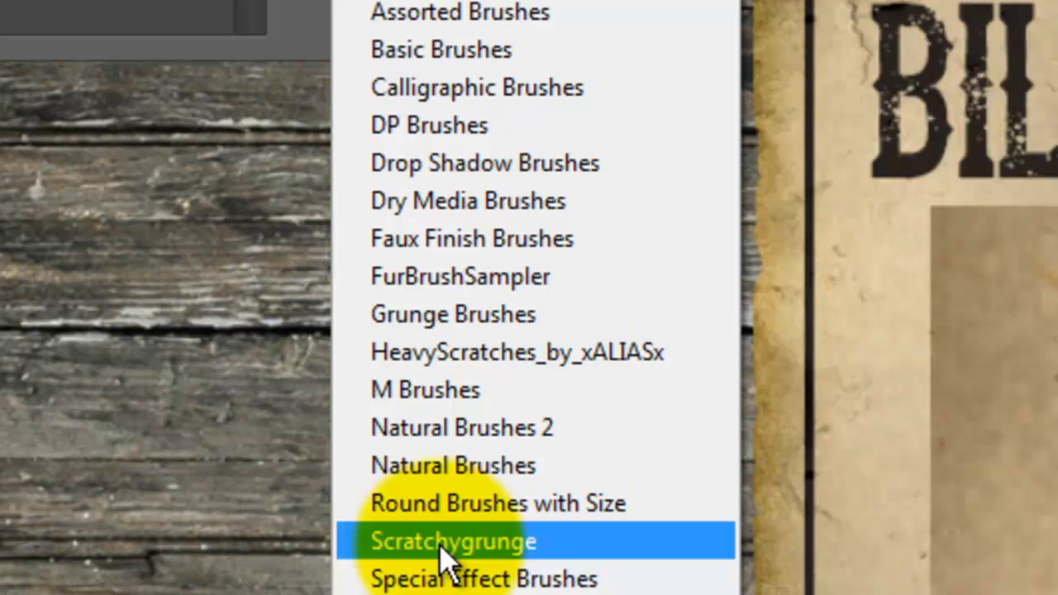
{"action": "left_click", "coordinate": [453, 541]}
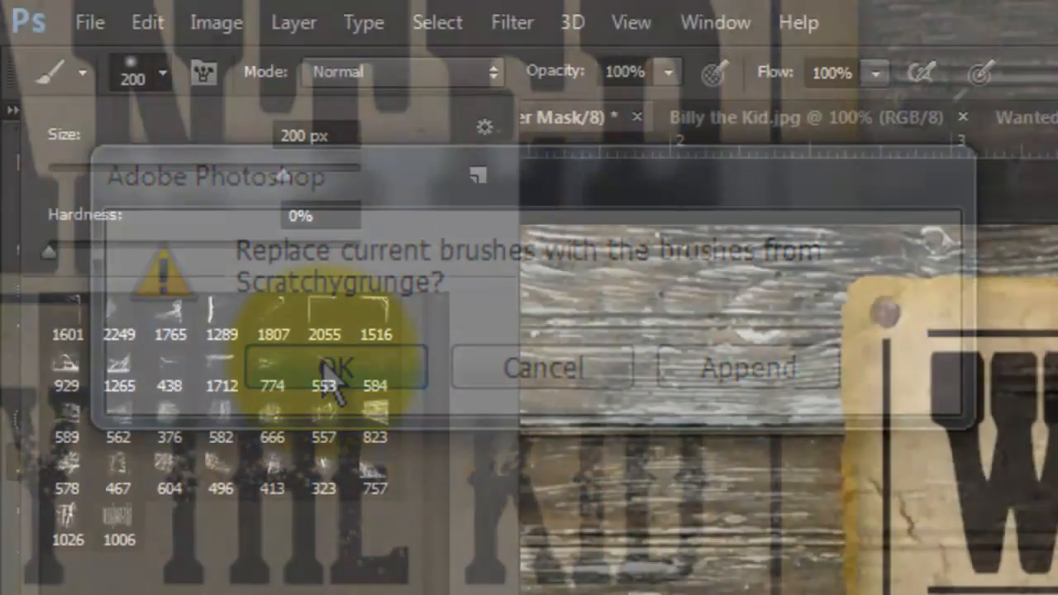
{"action": "left_click", "coordinate": [336, 368]}
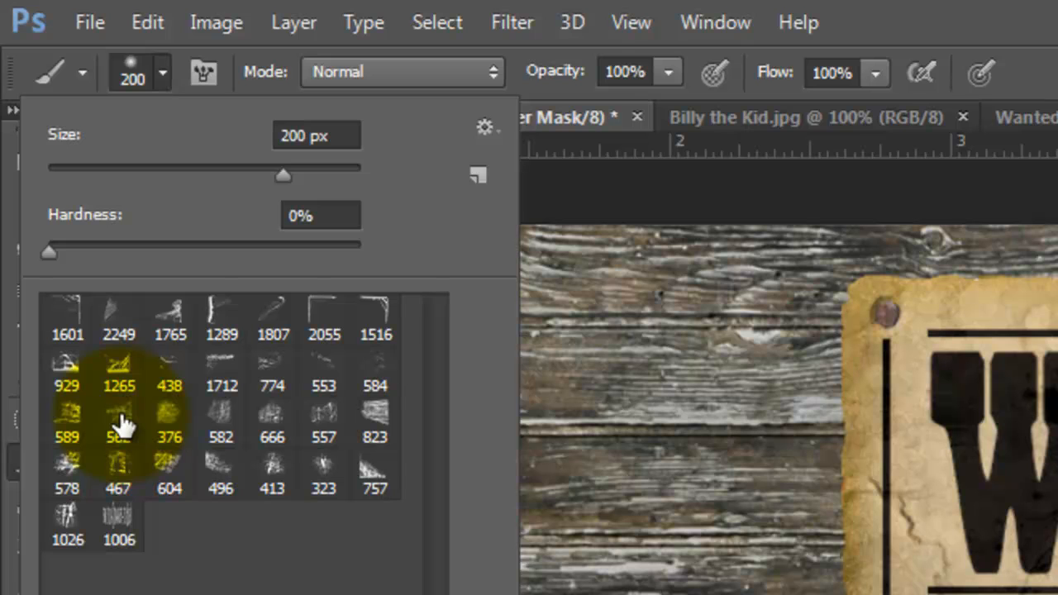
{"action": "left_click", "coordinate": [118, 424]}
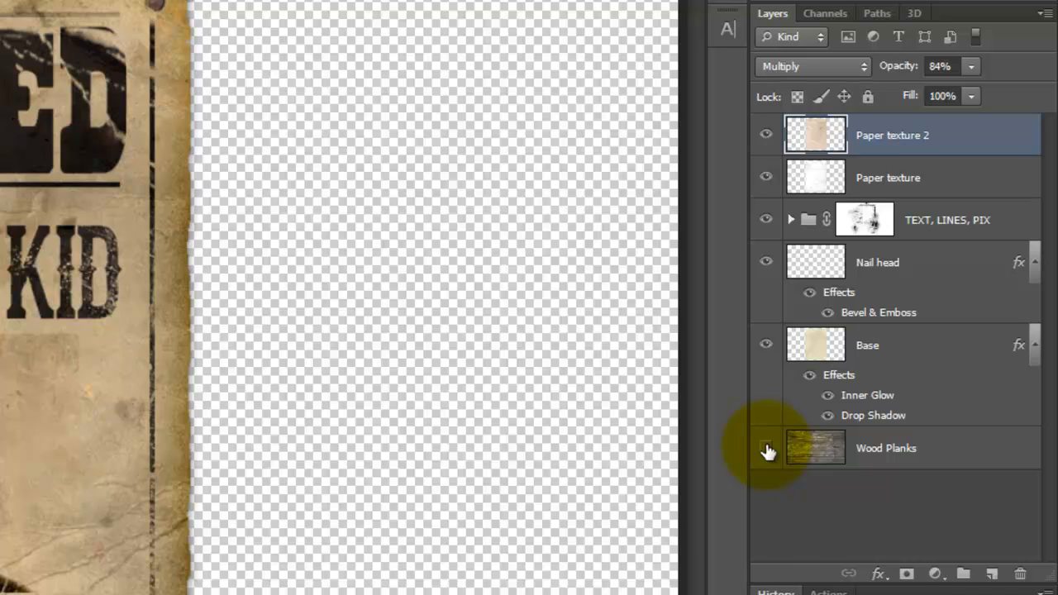
Stamp the poster into Layer 2 over the wood planks and apply a subtle Wave distortion
{"action": "key", "text": "ctrl+shift+alt+e"}
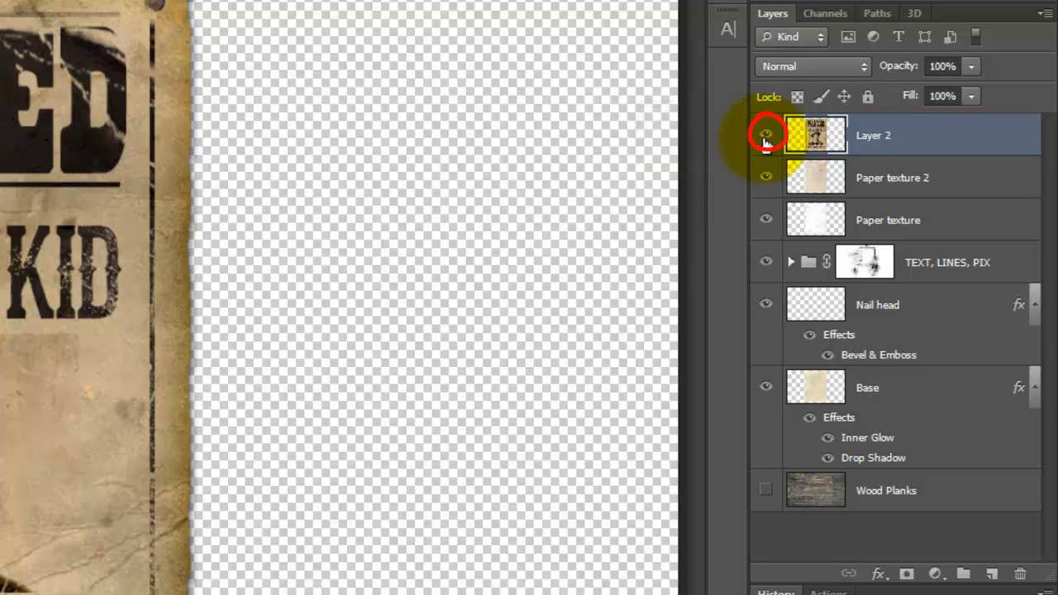
{"action": "left_click", "coordinate": [766, 135]}
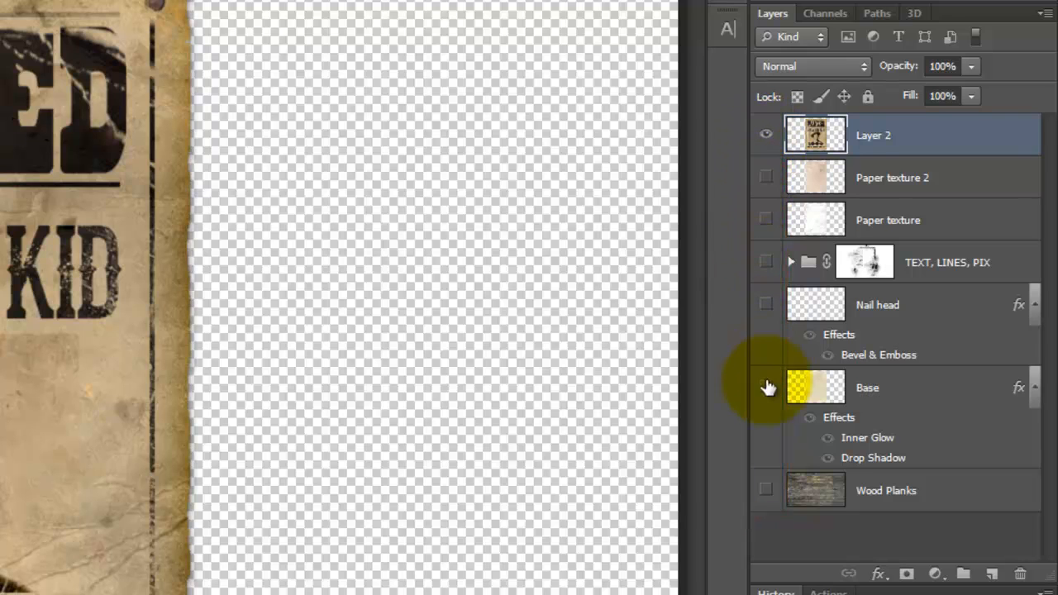
{"action": "left_click", "coordinate": [765, 490]}
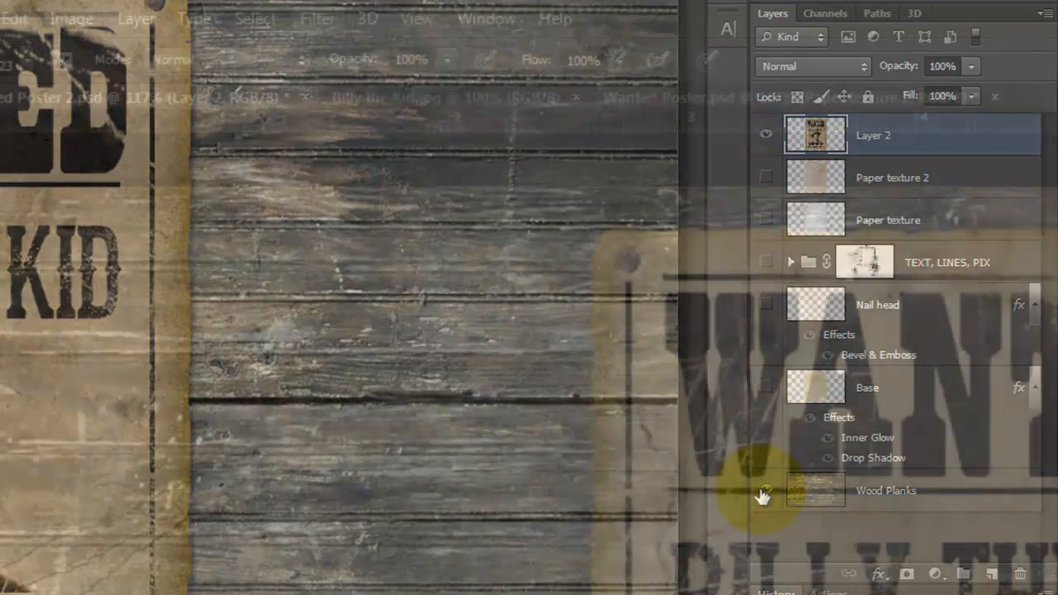
{"action": "left_click", "coordinate": [317, 18]}
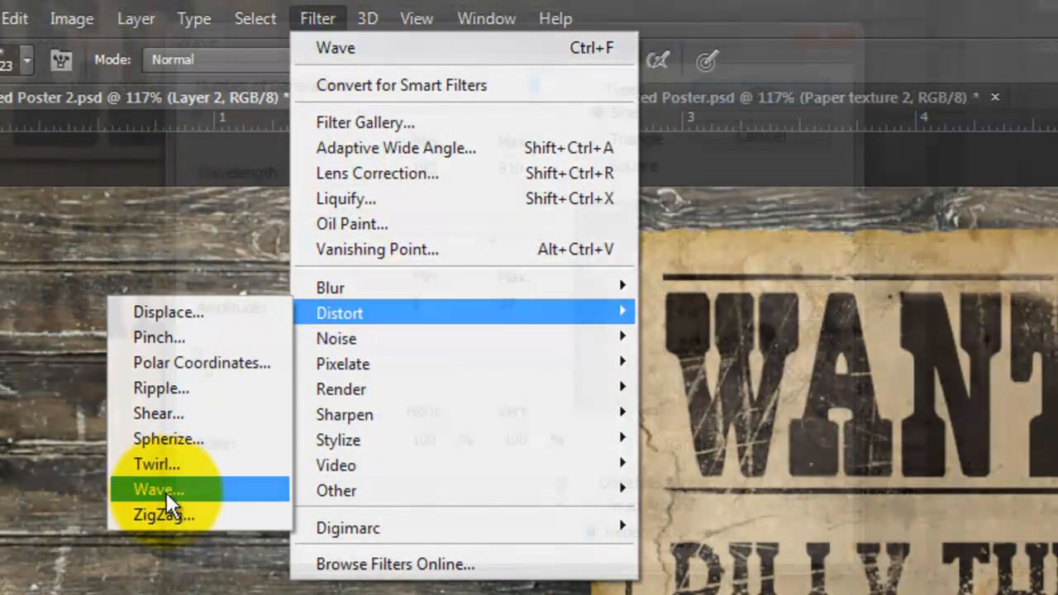
{"action": "left_click", "coordinate": [156, 489]}
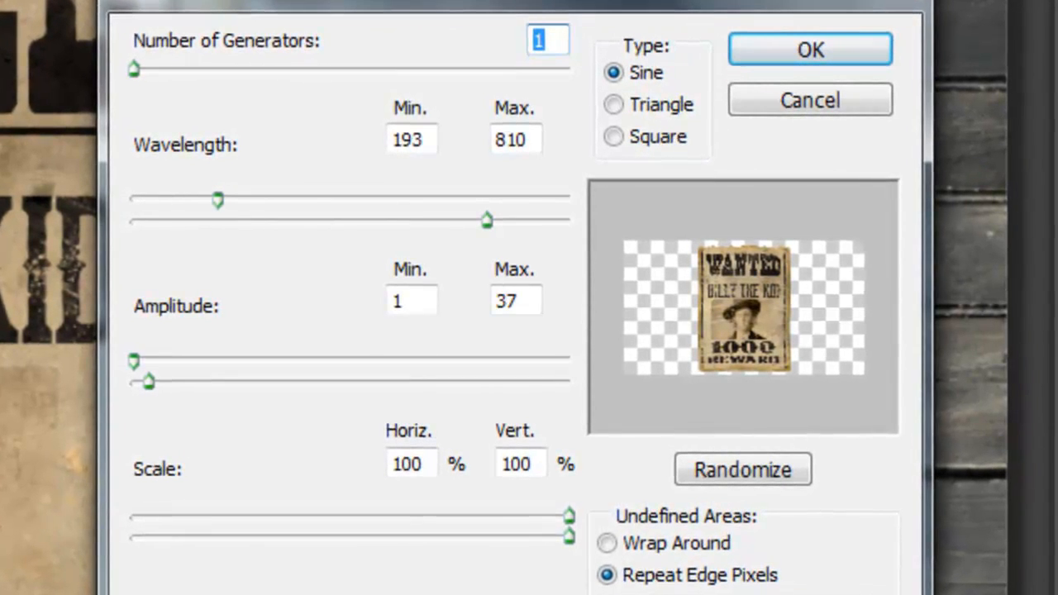
{"action": "left_click", "coordinate": [810, 48]}
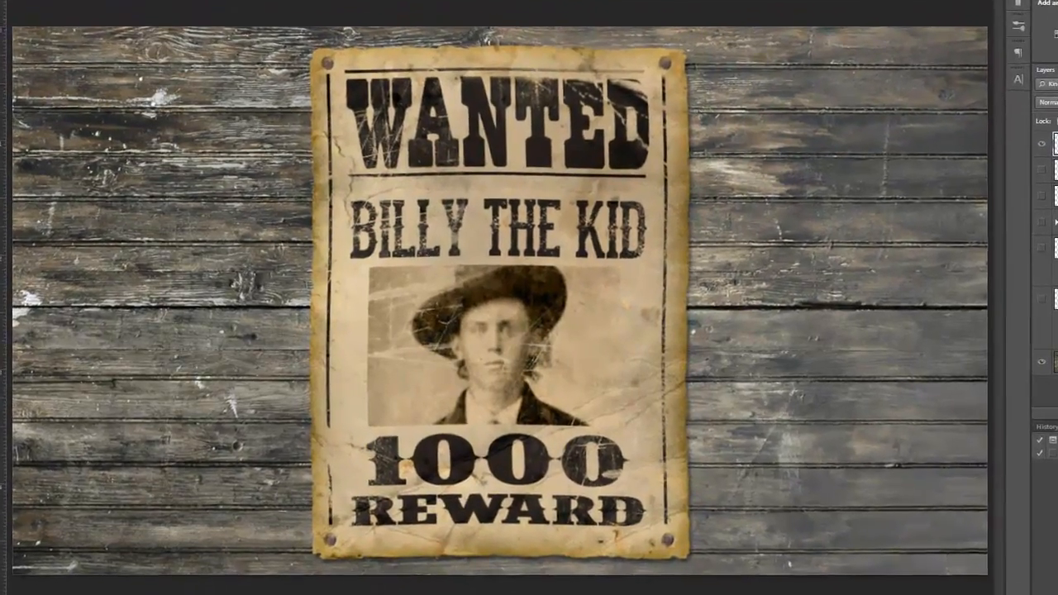
{"action": "key", "text": "ctrl+shift+alt+e"}
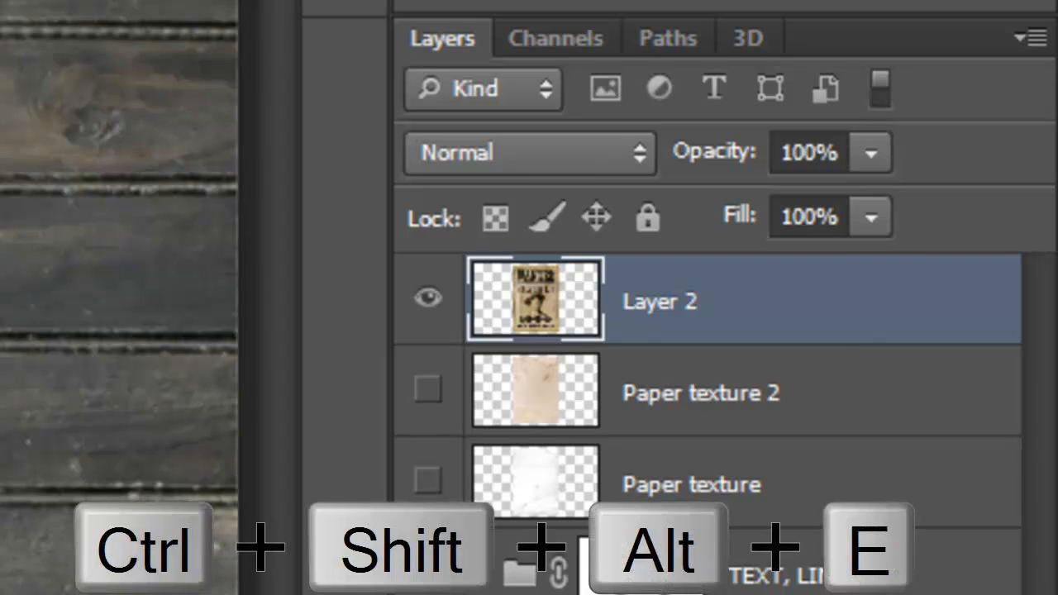
Stamp poster and wood into Layer 3 and bring up the Custom Lens Correction settings
{"action": "key", "text": "ctrl+shift+alt+e"}
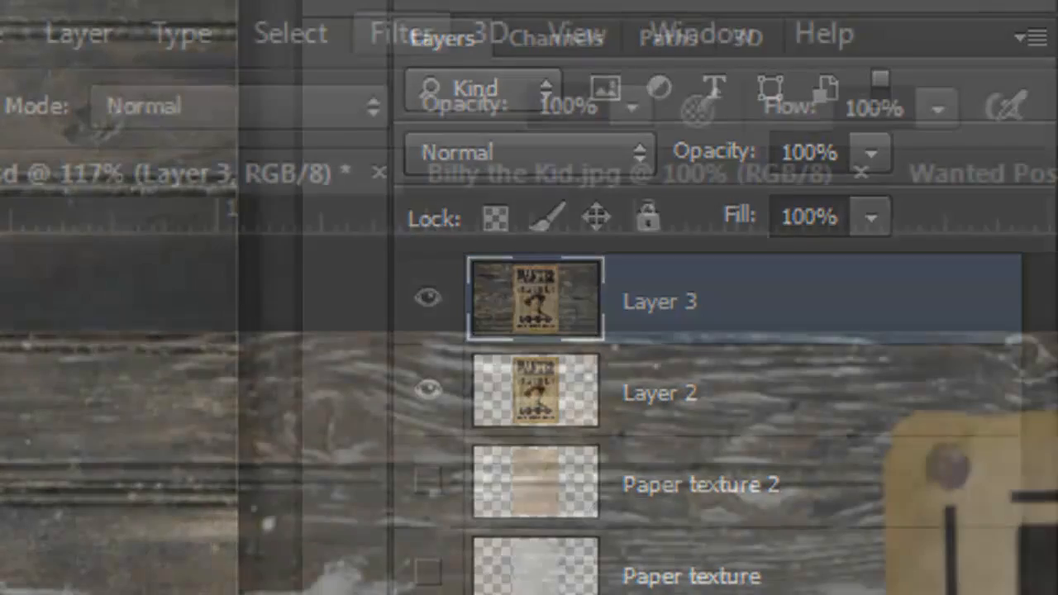
{"action": "left_click", "coordinate": [401, 33]}
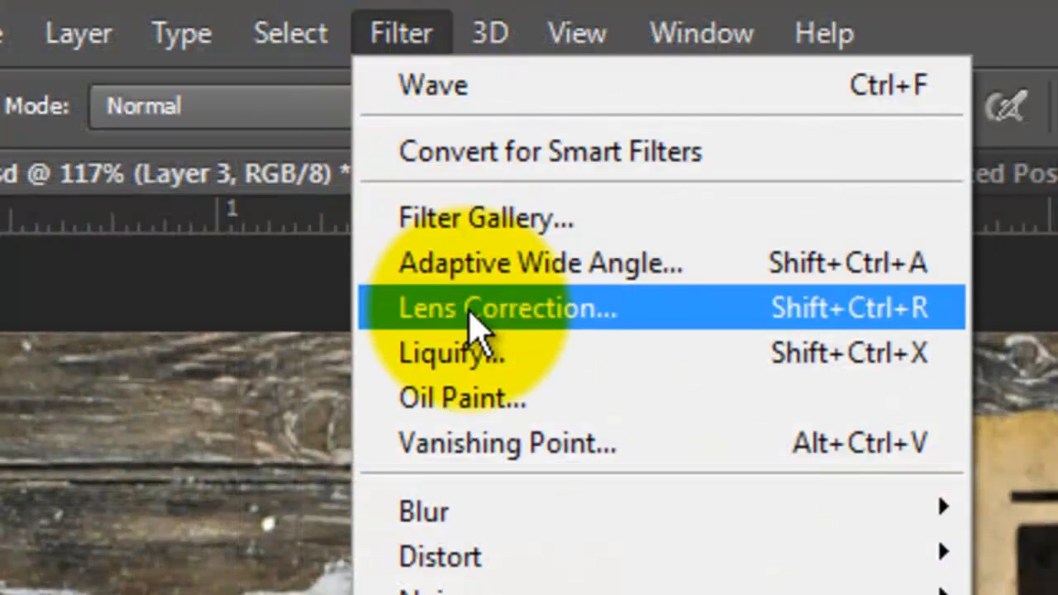
{"action": "left_click", "coordinate": [500, 307]}
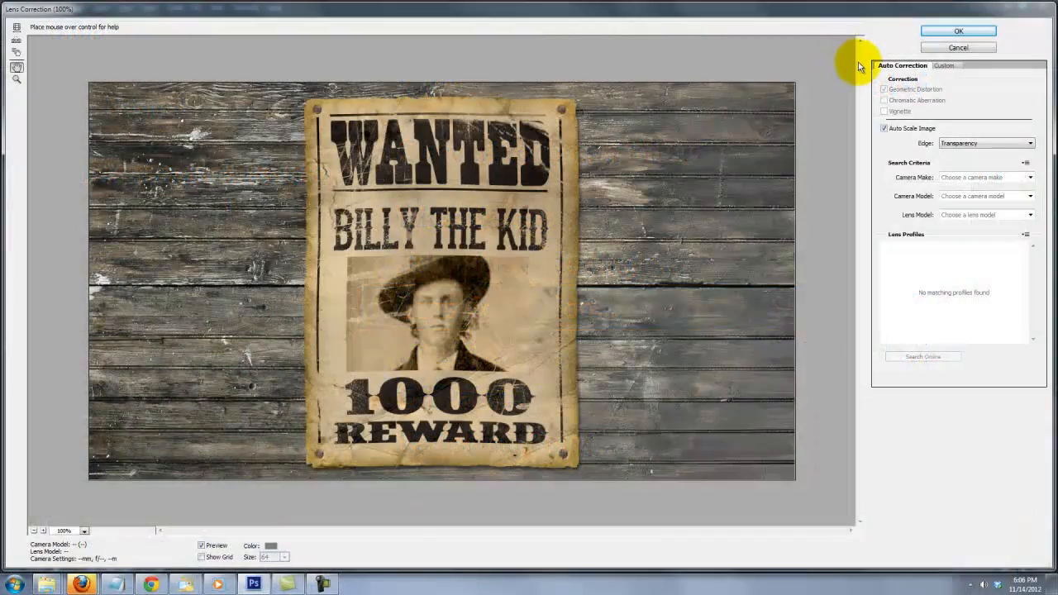
{"action": "left_click", "coordinate": [944, 65]}
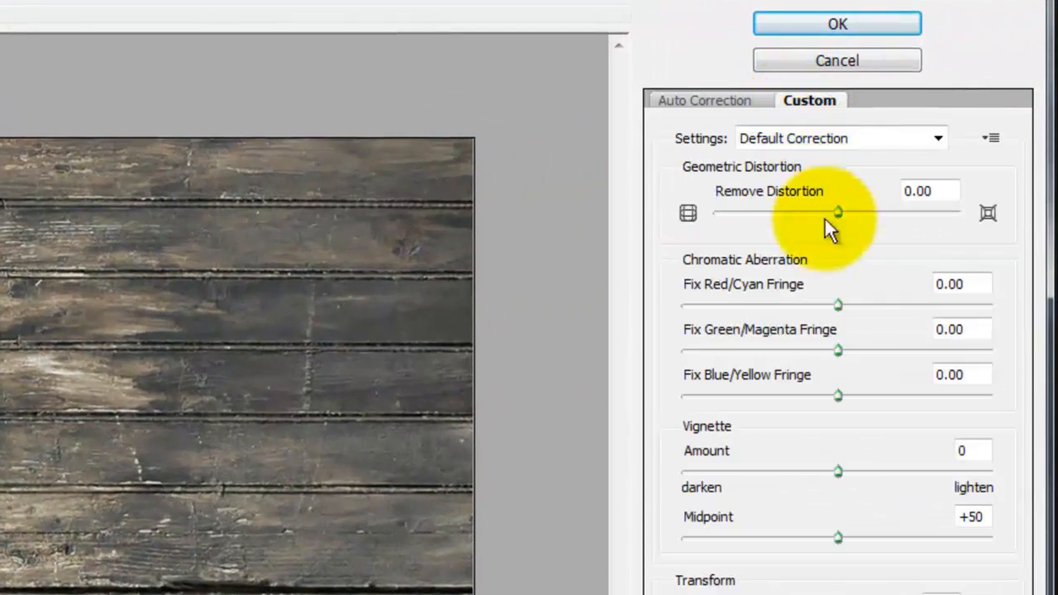